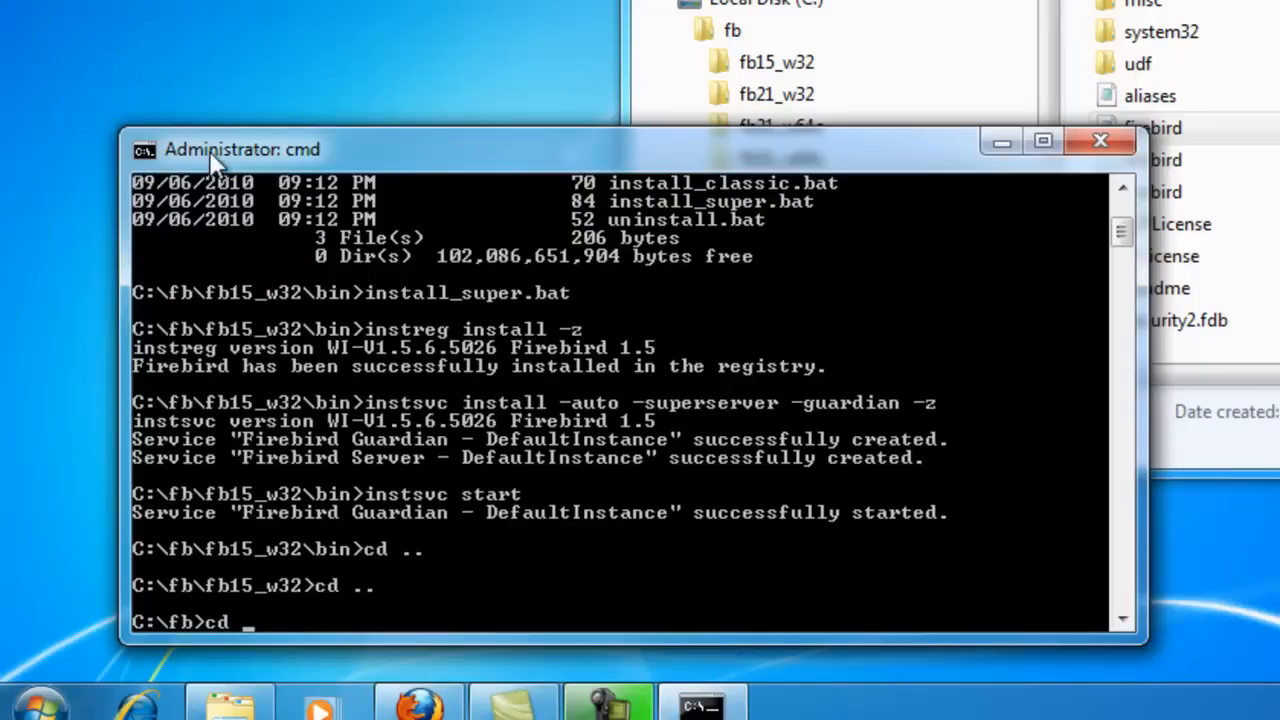
# - Change directory into the Firebird 2.1 instance's bin folder and begin the install command
pyautogui.write('f')
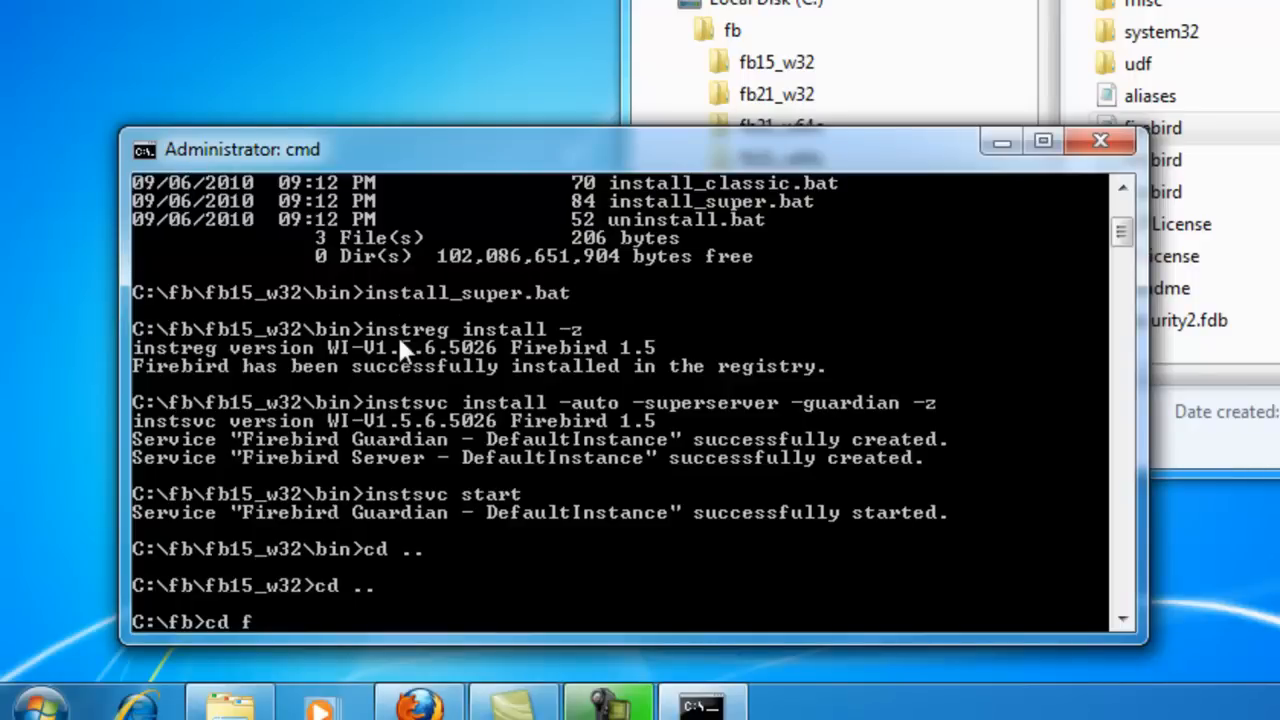
pyautogui.write('b21')
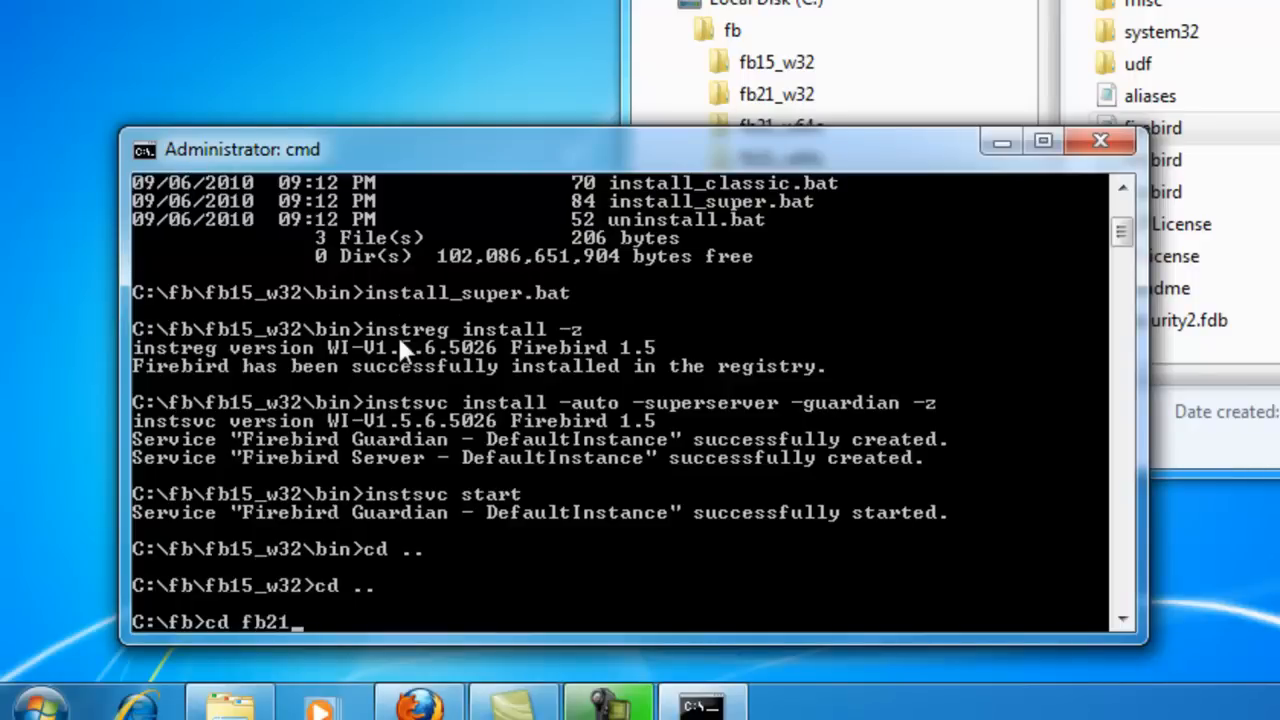
pyautogui.write('_w64c')
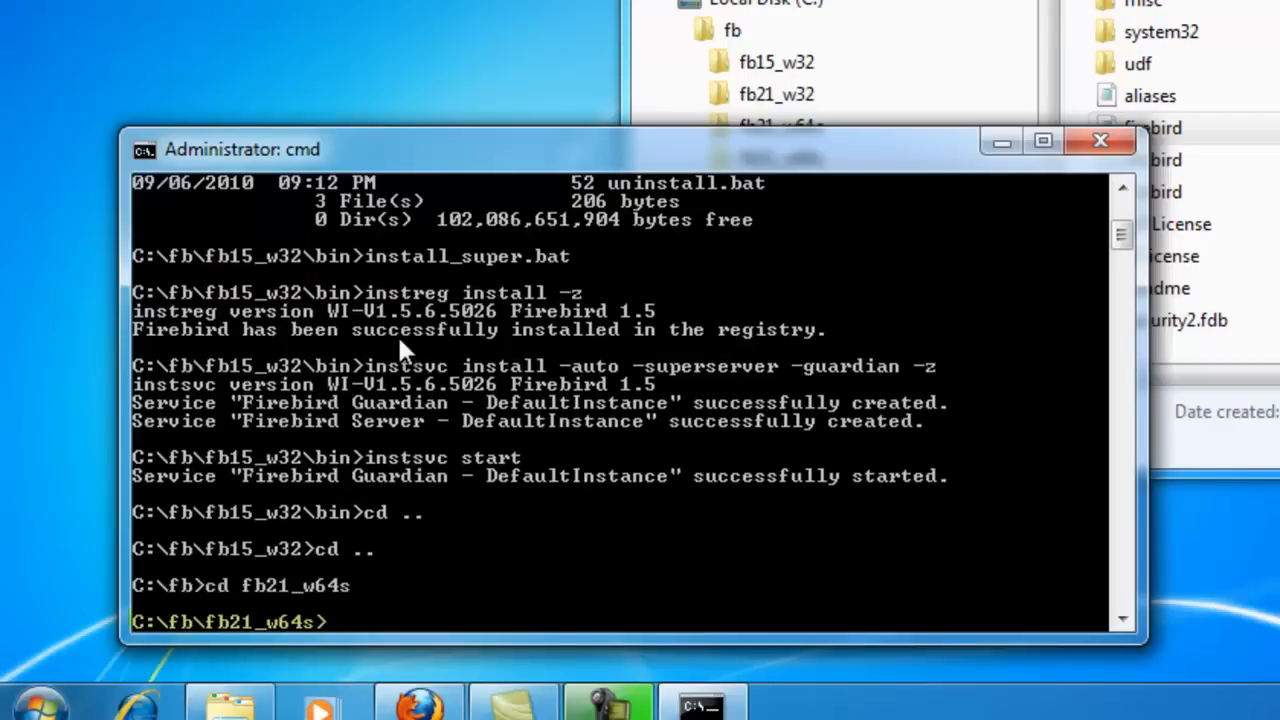
pyautogui.write('cd bin')
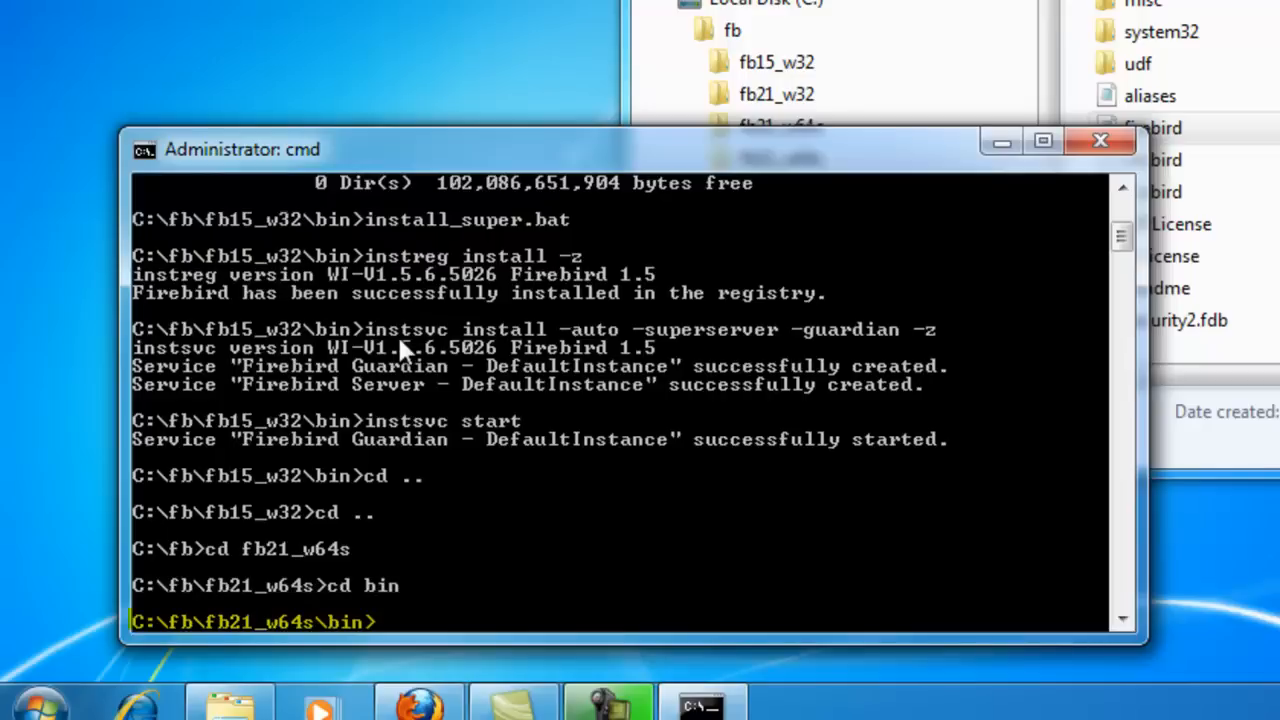
pyautogui.write('install_super.bat')
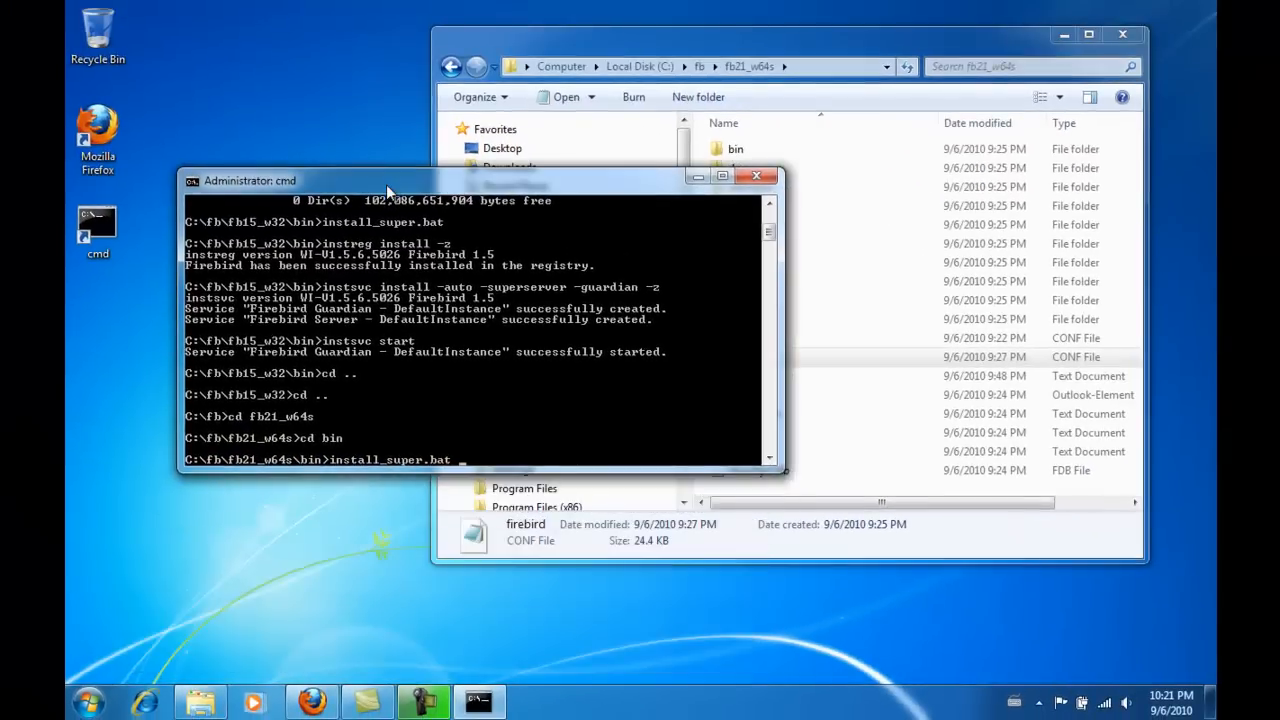
pyautogui.moveTo(430, 432)
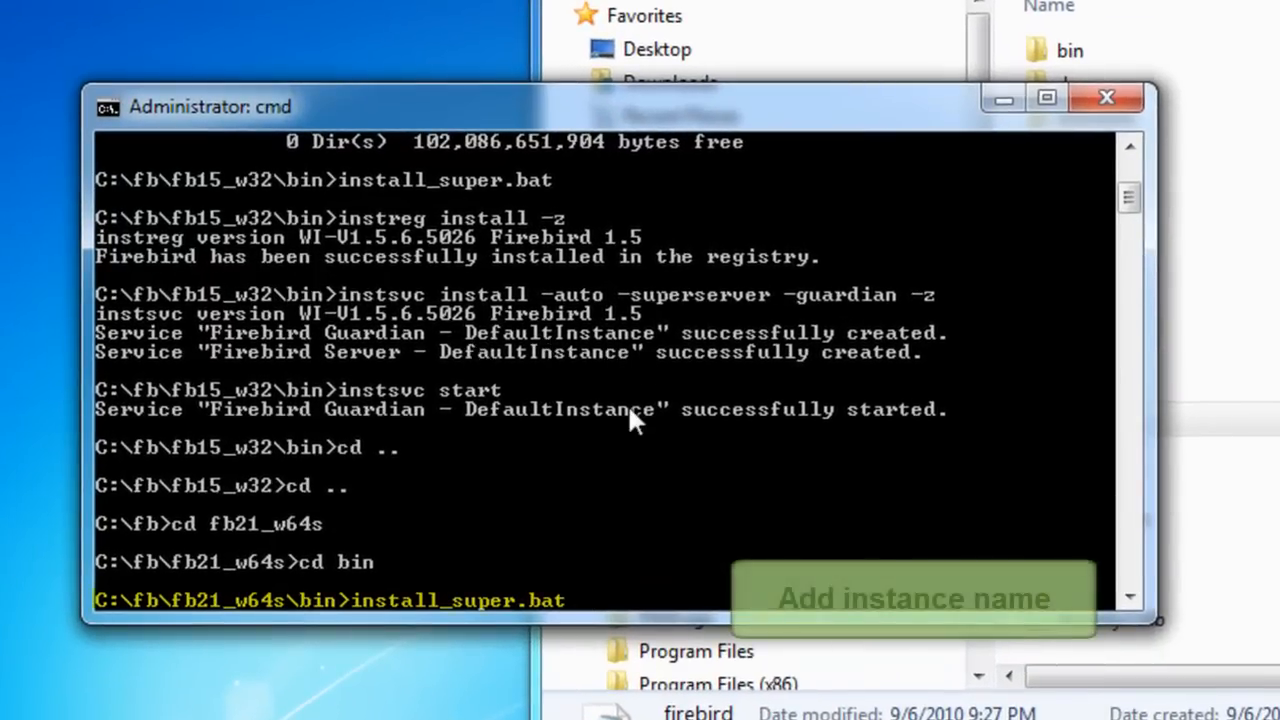
pyautogui.moveTo(516, 610)
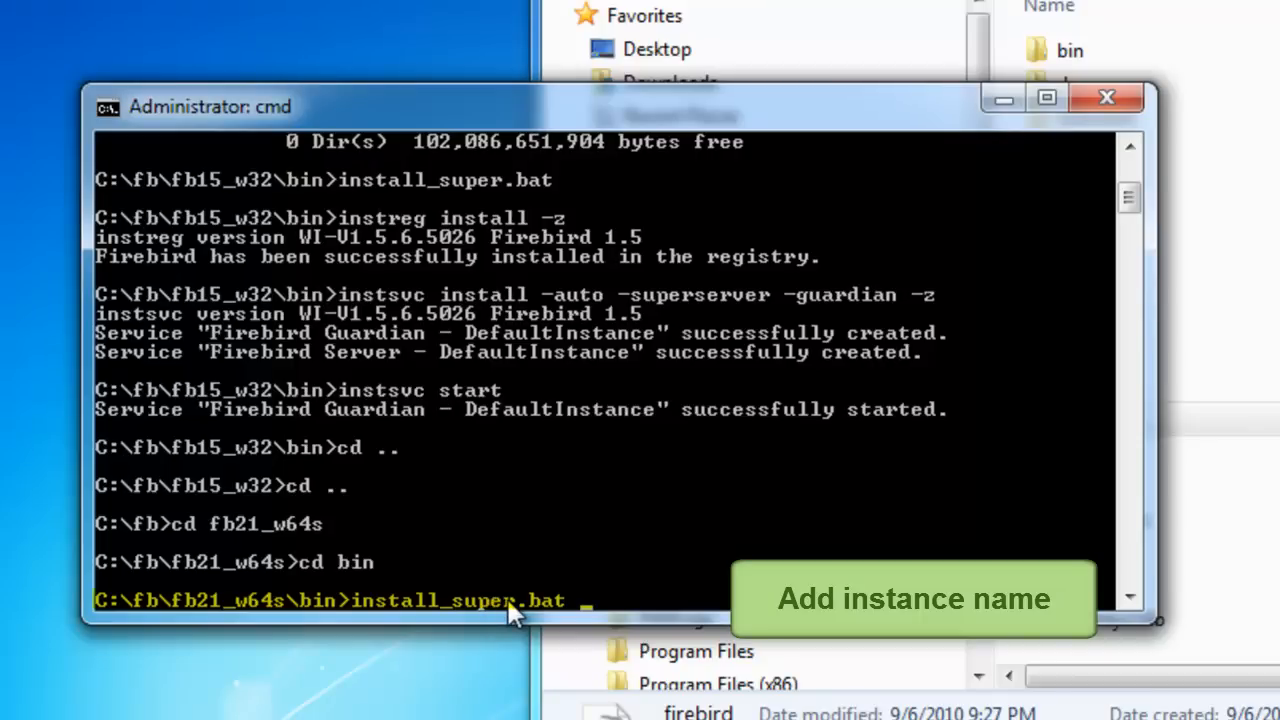
pyautogui.moveTo(636, 592)
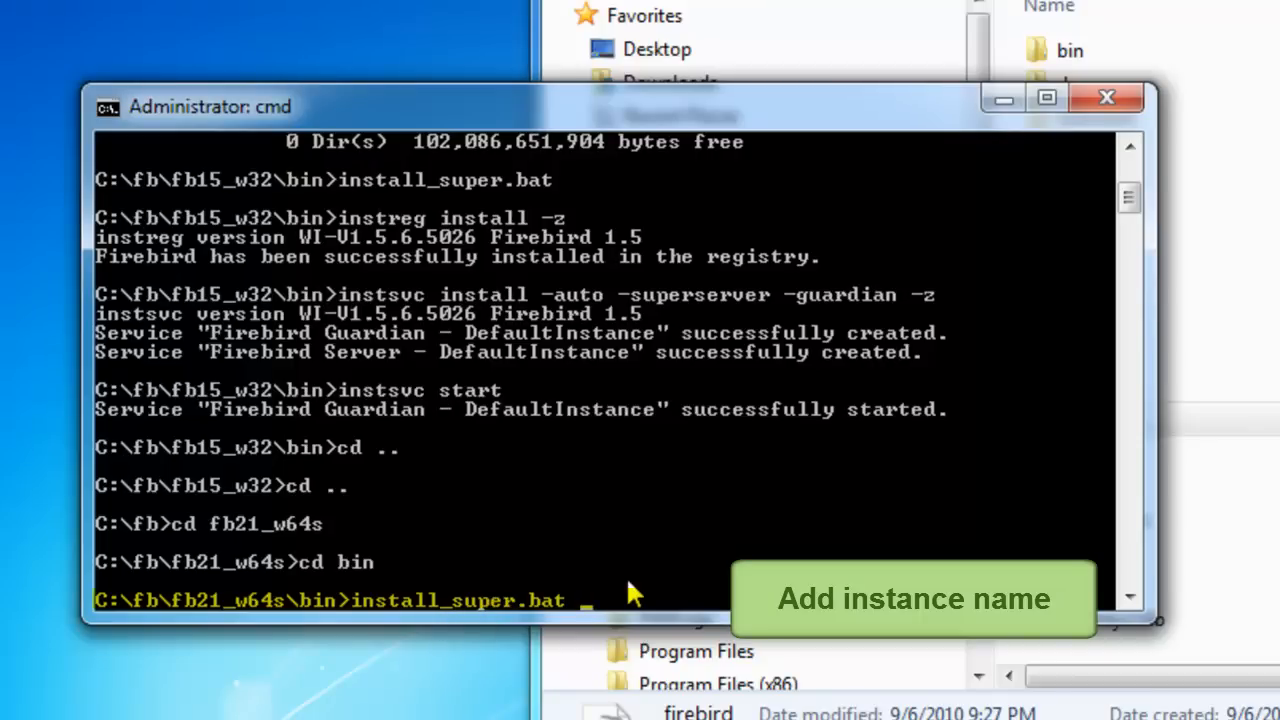
# - Give install_super.bat the instance name fb21_w64s for the Guardian and Server services
pyautogui.write('fb21')
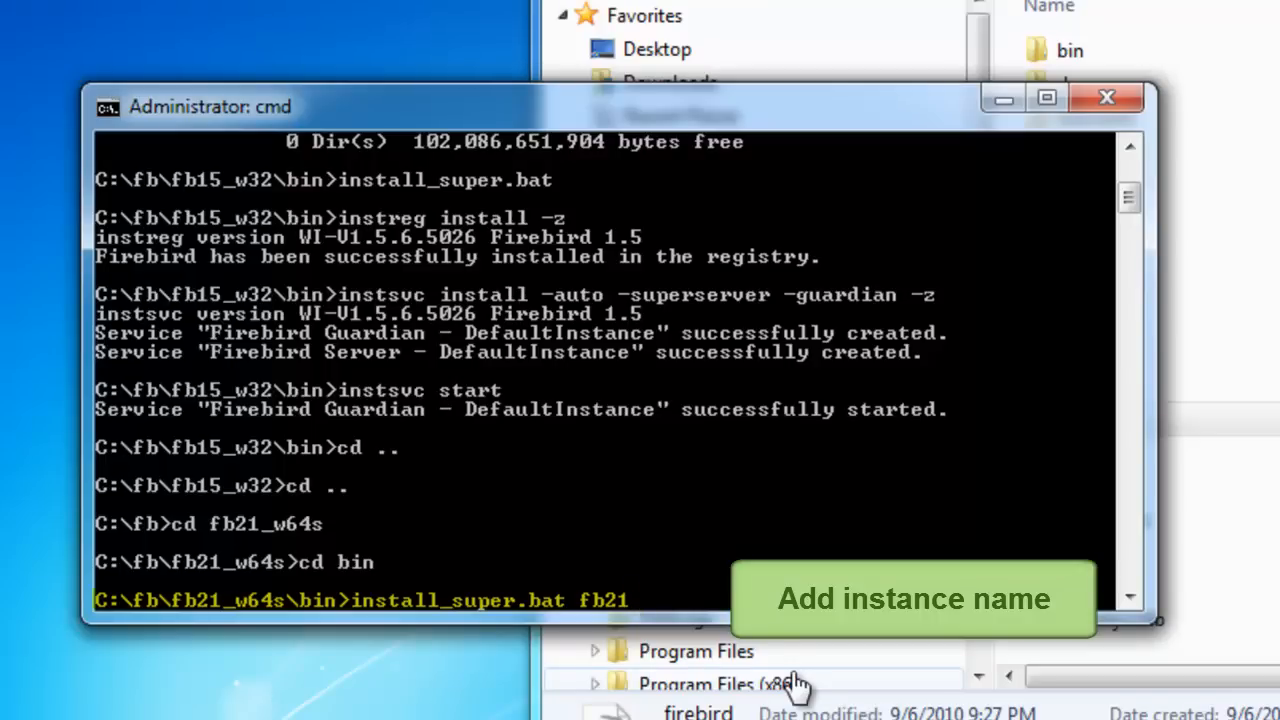
pyautogui.write('_w')
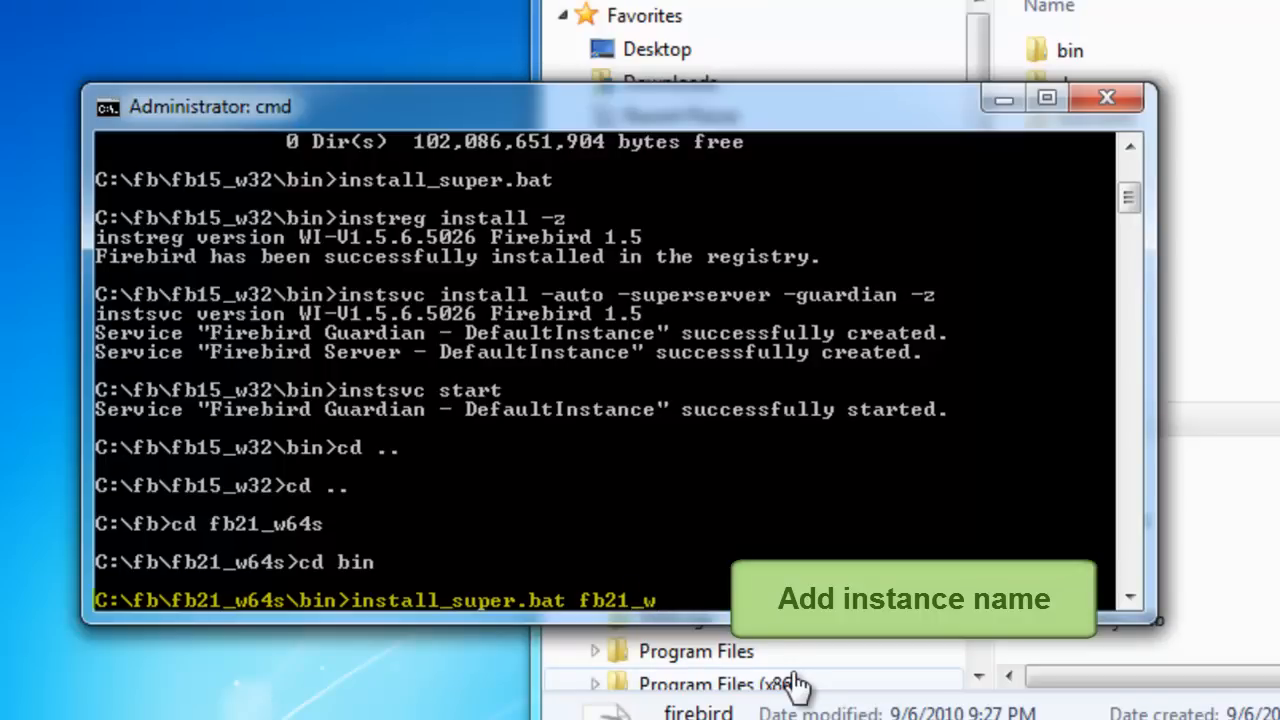
pyautogui.write('64s')
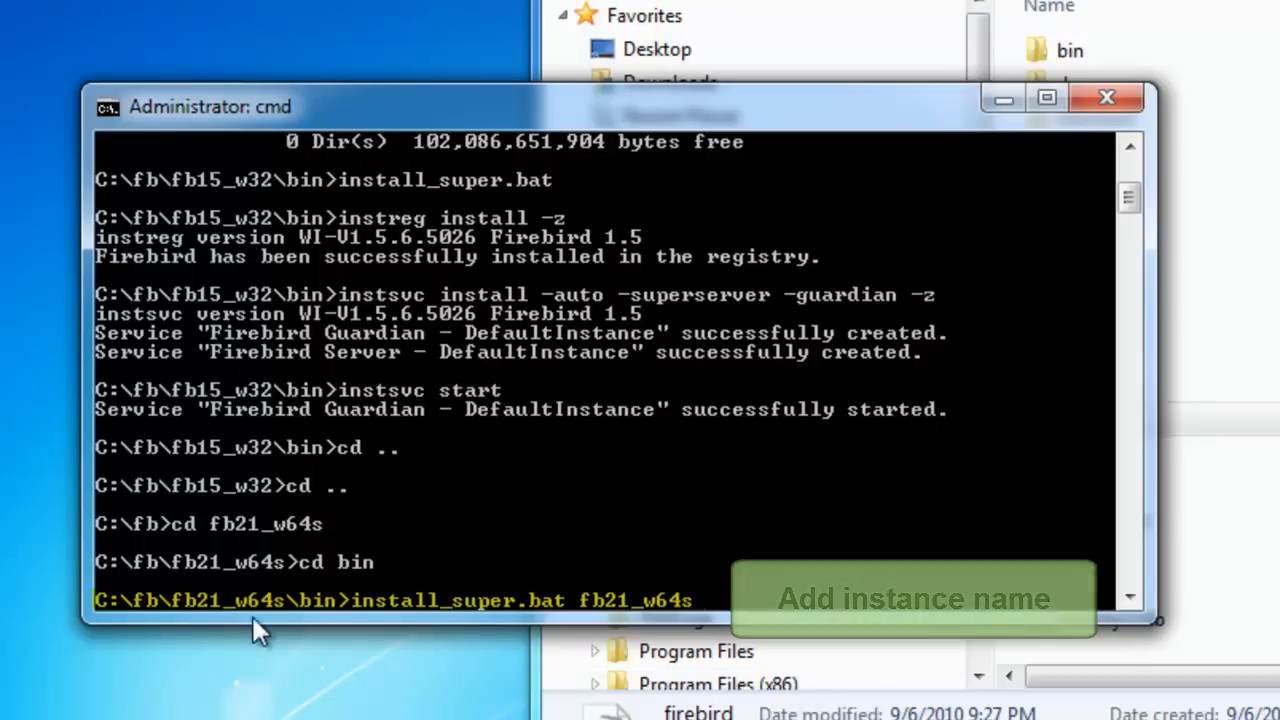
pyautogui.moveTo(364, 652)
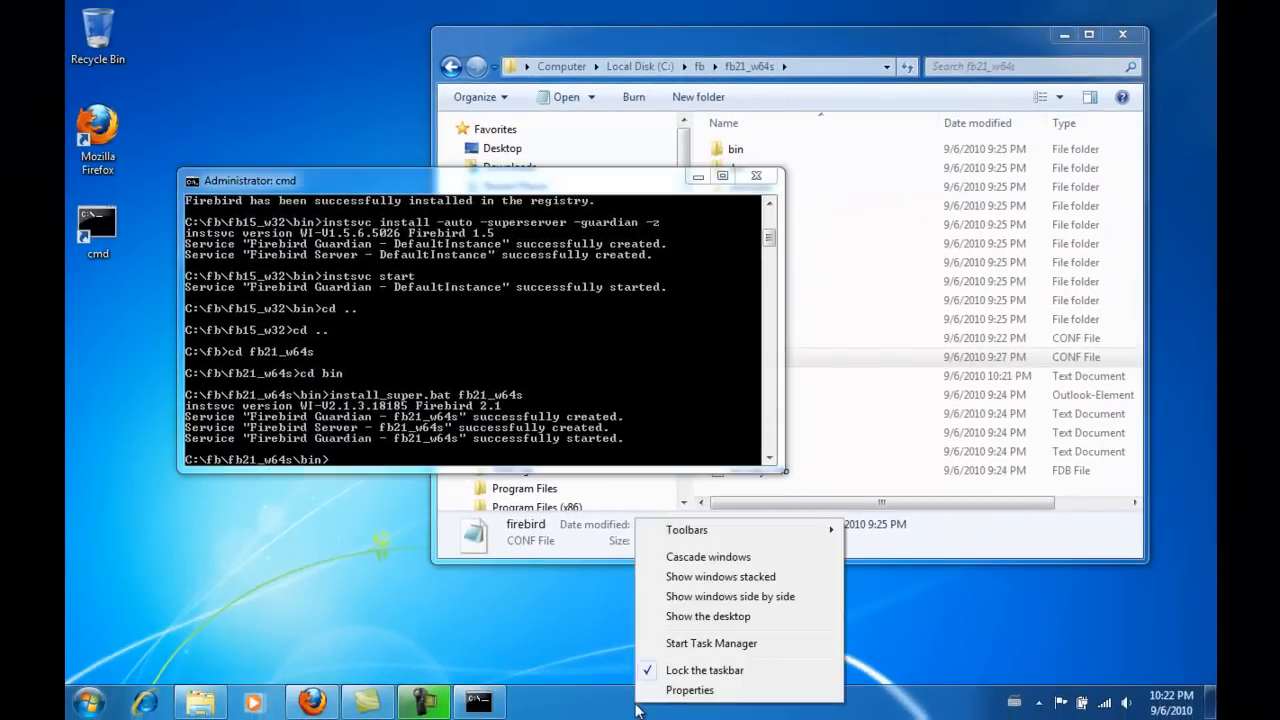
pyautogui.click(712, 644)
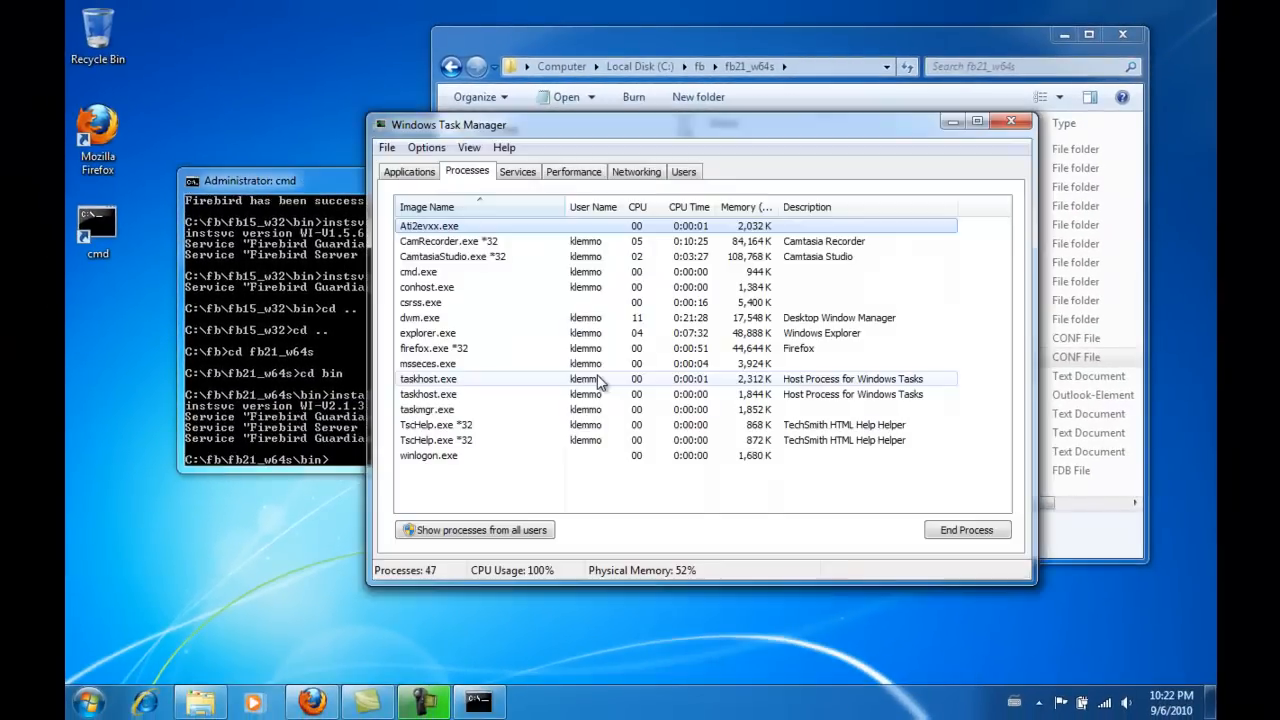
pyautogui.click(476, 530)
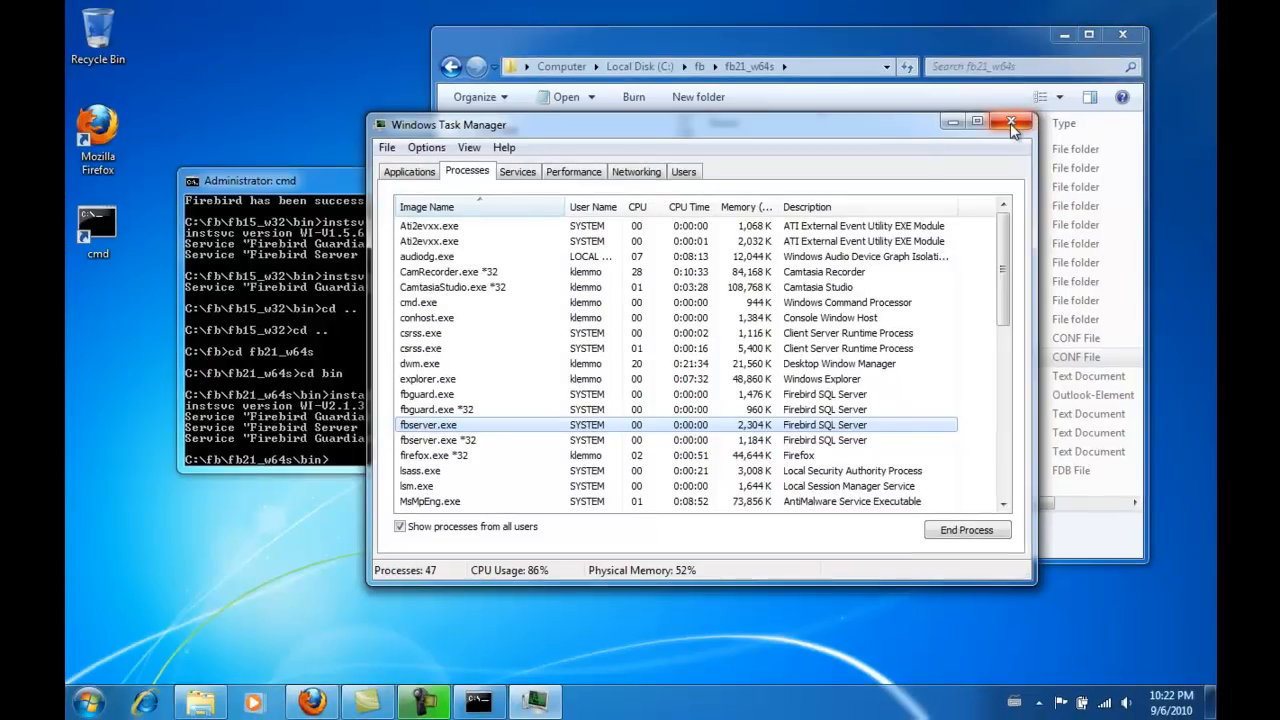
pyautogui.moveTo(1012, 124)
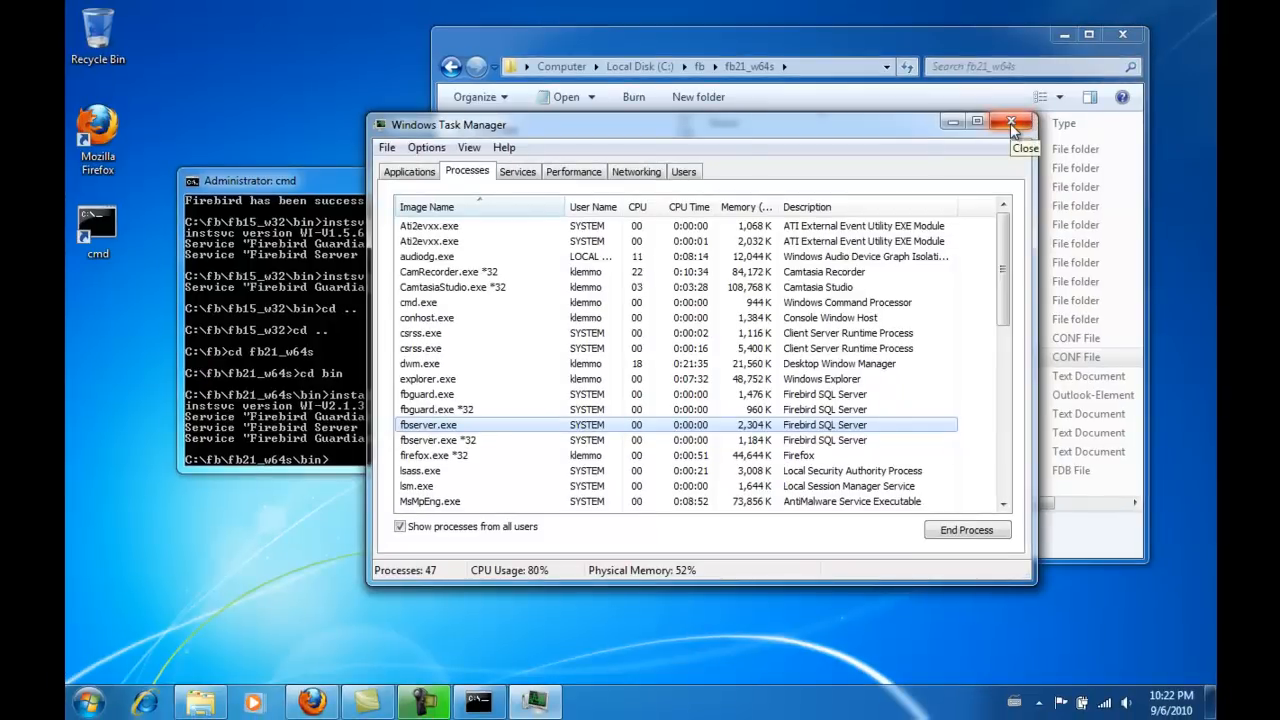
pyautogui.click(1012, 124)
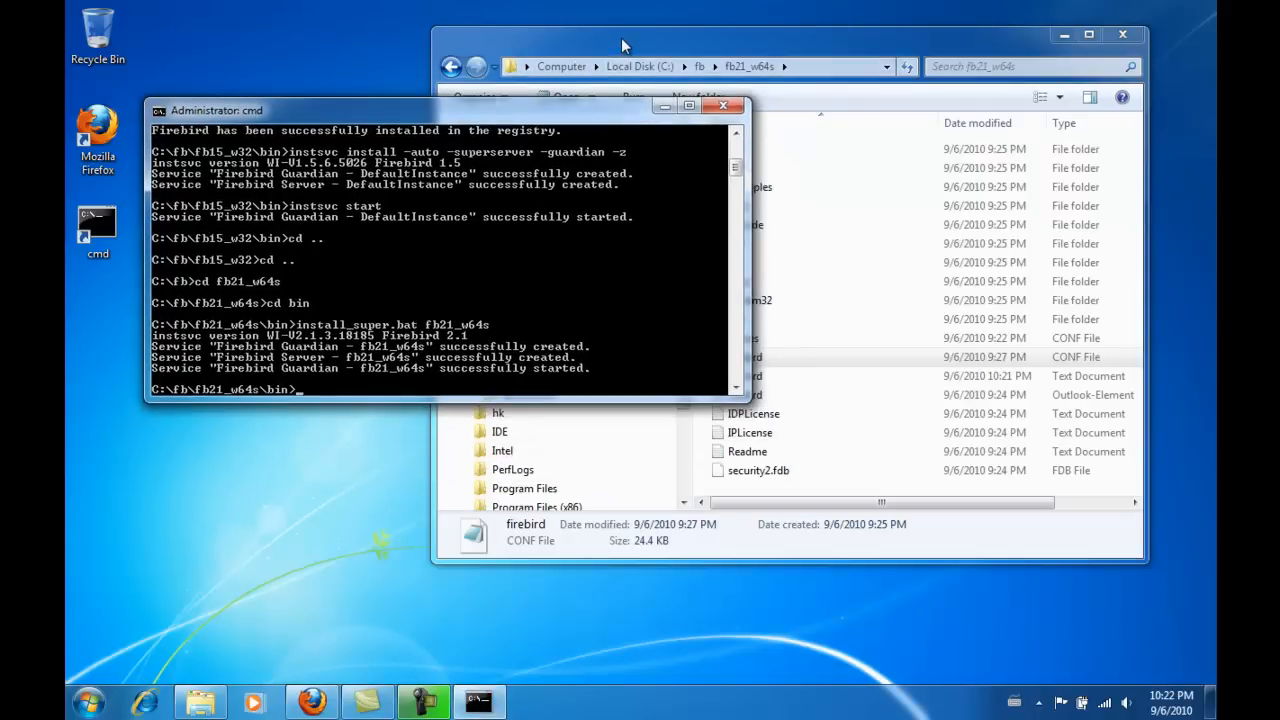
# - Bring Explorer forward and show the fb21_w64c folder's installation files under C:\fb
pyautogui.click(790, 66)
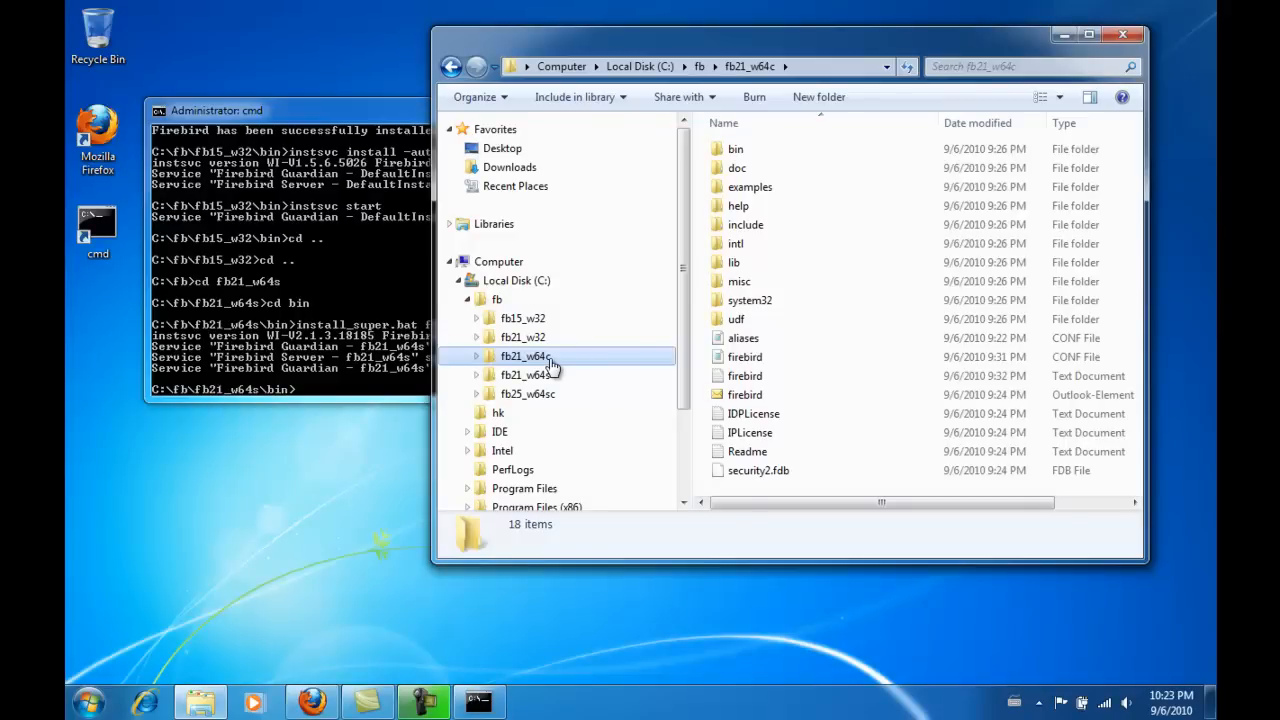
pyautogui.click(744, 356)
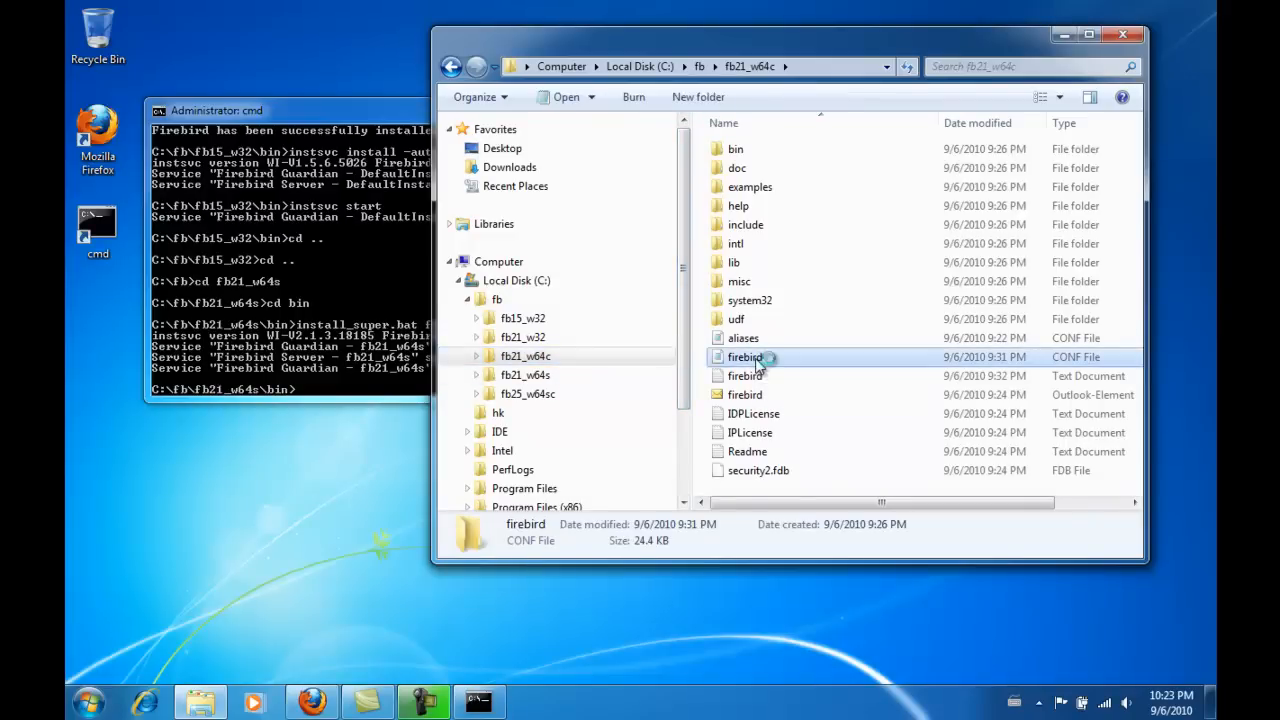
# - Open fb21_w64c's firebird.conf in Notepad and search it for the port value 30
pyautogui.doubleClick(744, 356)
pyautogui.write('30')
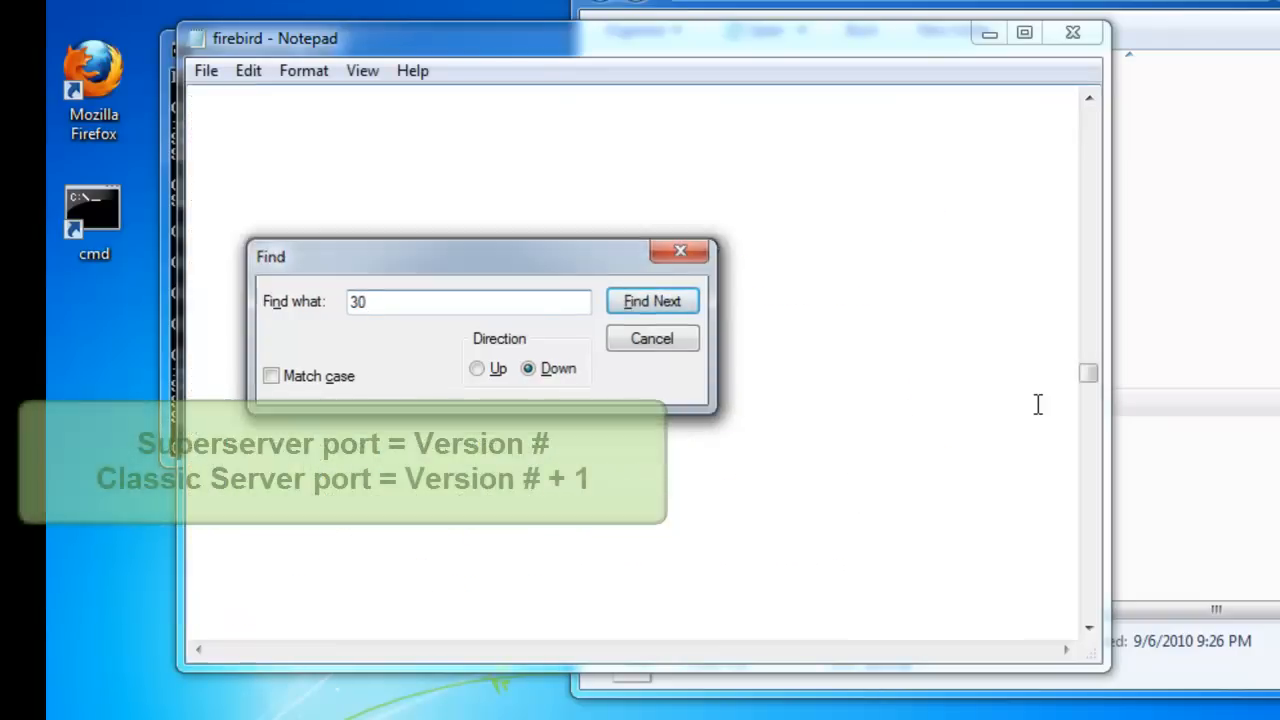
pyautogui.click(652, 300)
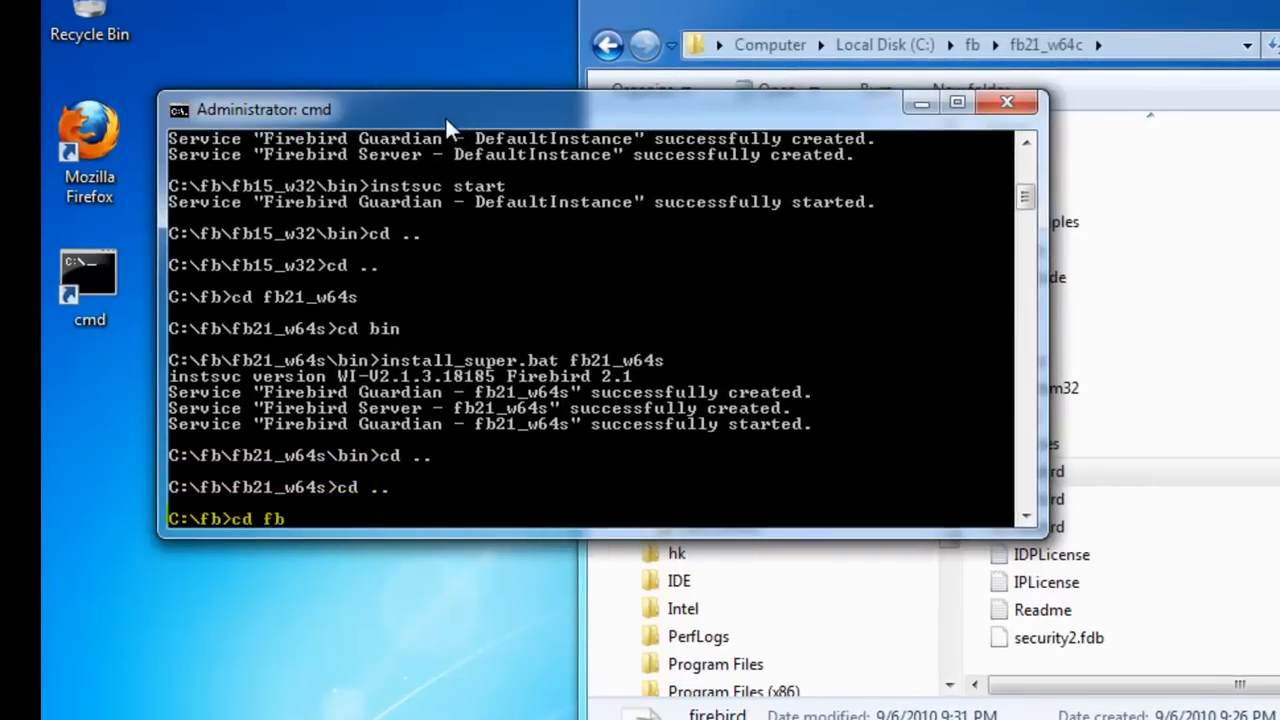
# - Run install_classic.bat fb21_w64c from its bin folder to create and start the Classic services
pyautogui.write('21_w64s')
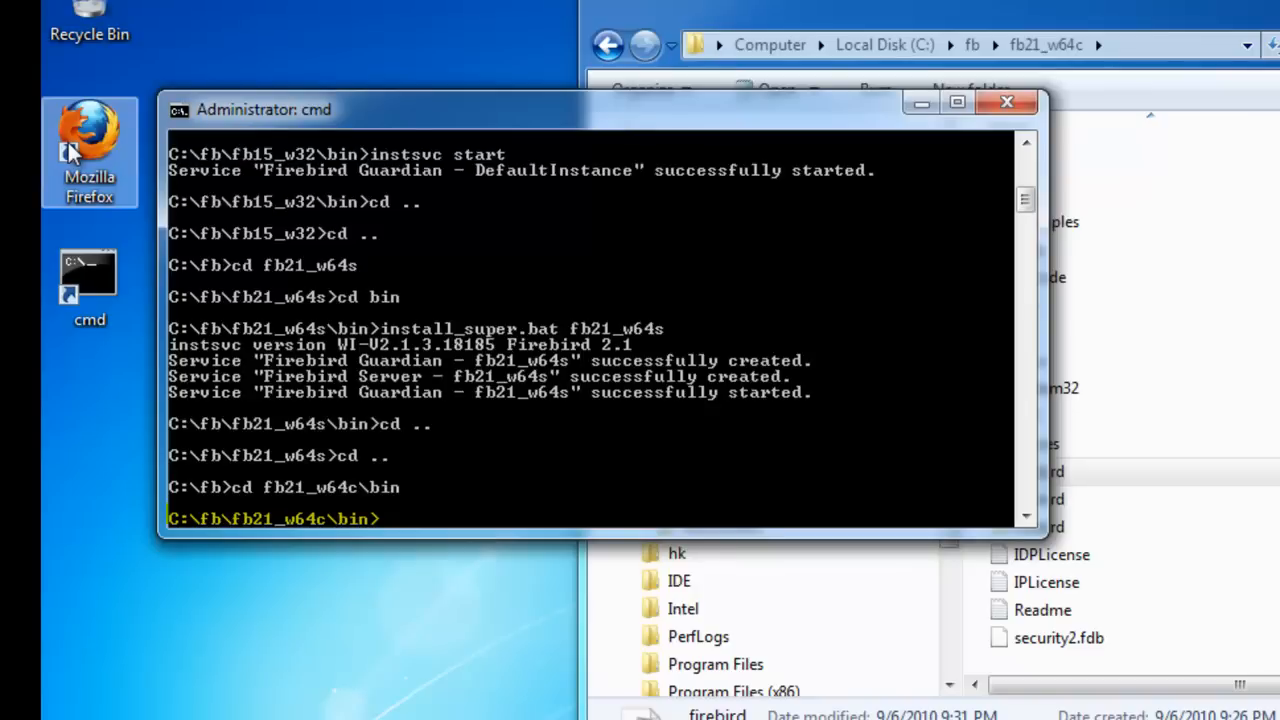
pyautogui.write('install_classic.bat')
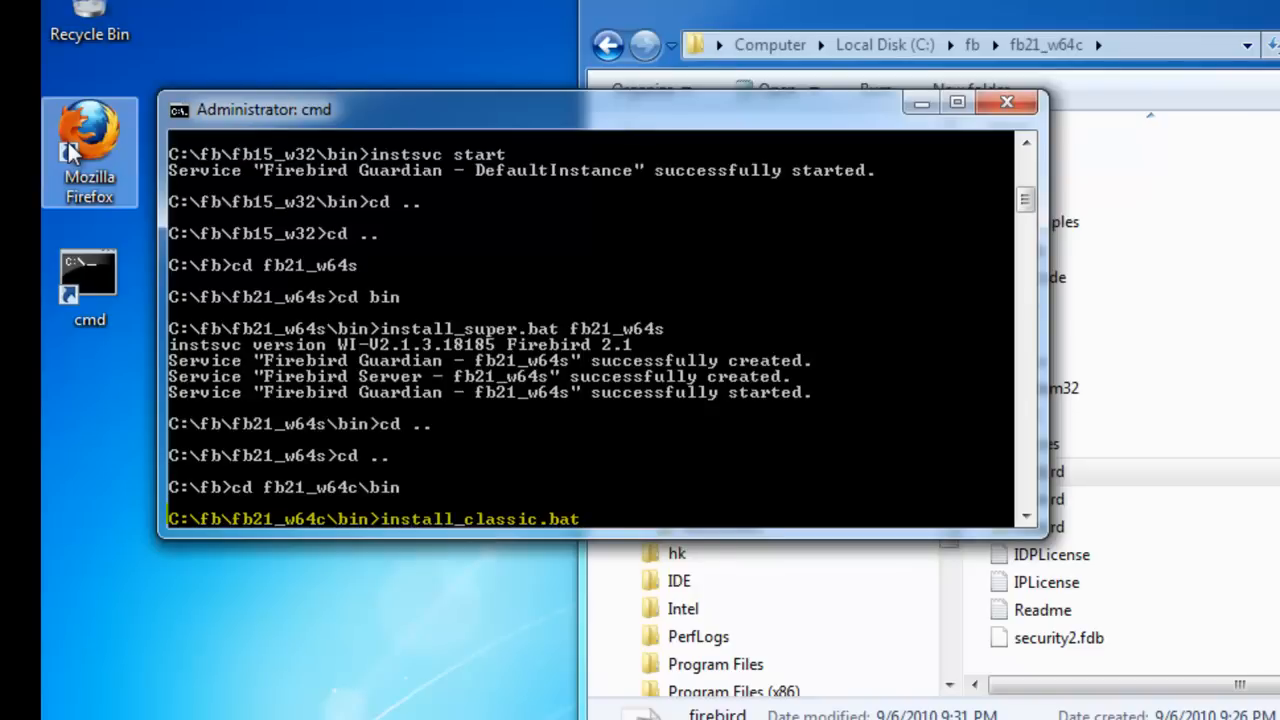
pyautogui.write('f')
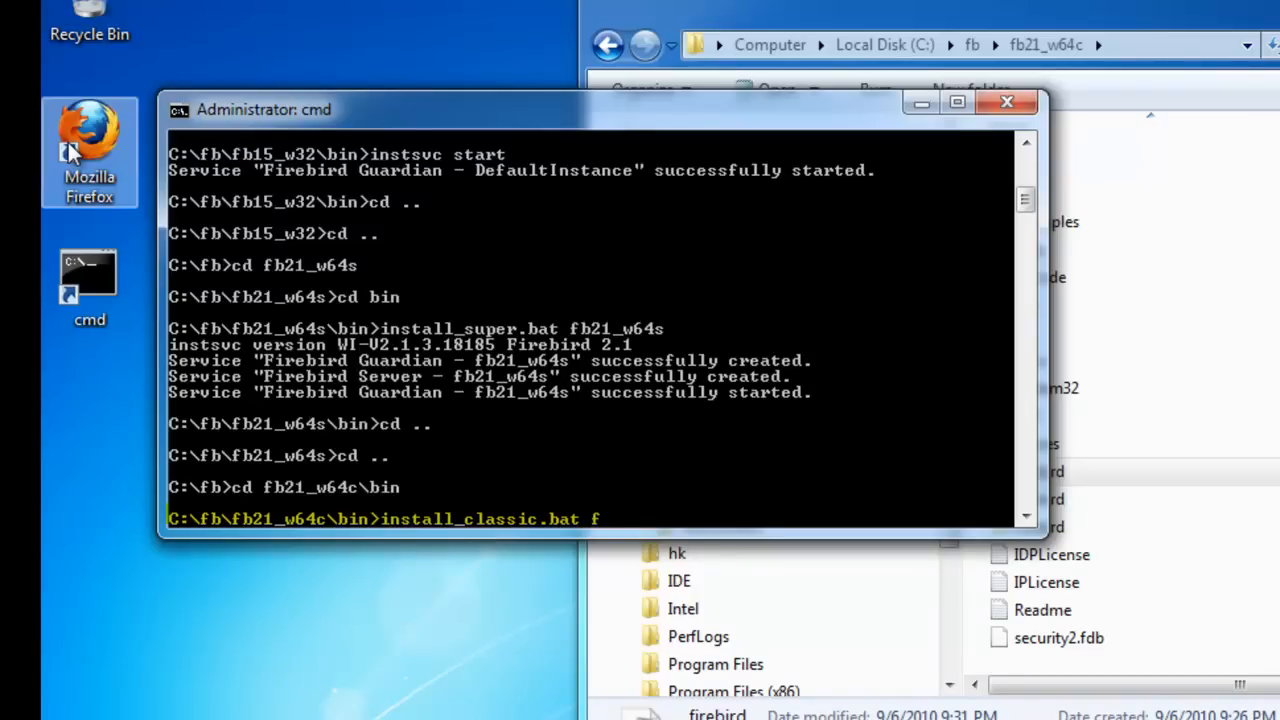
pyautogui.write('fb21')
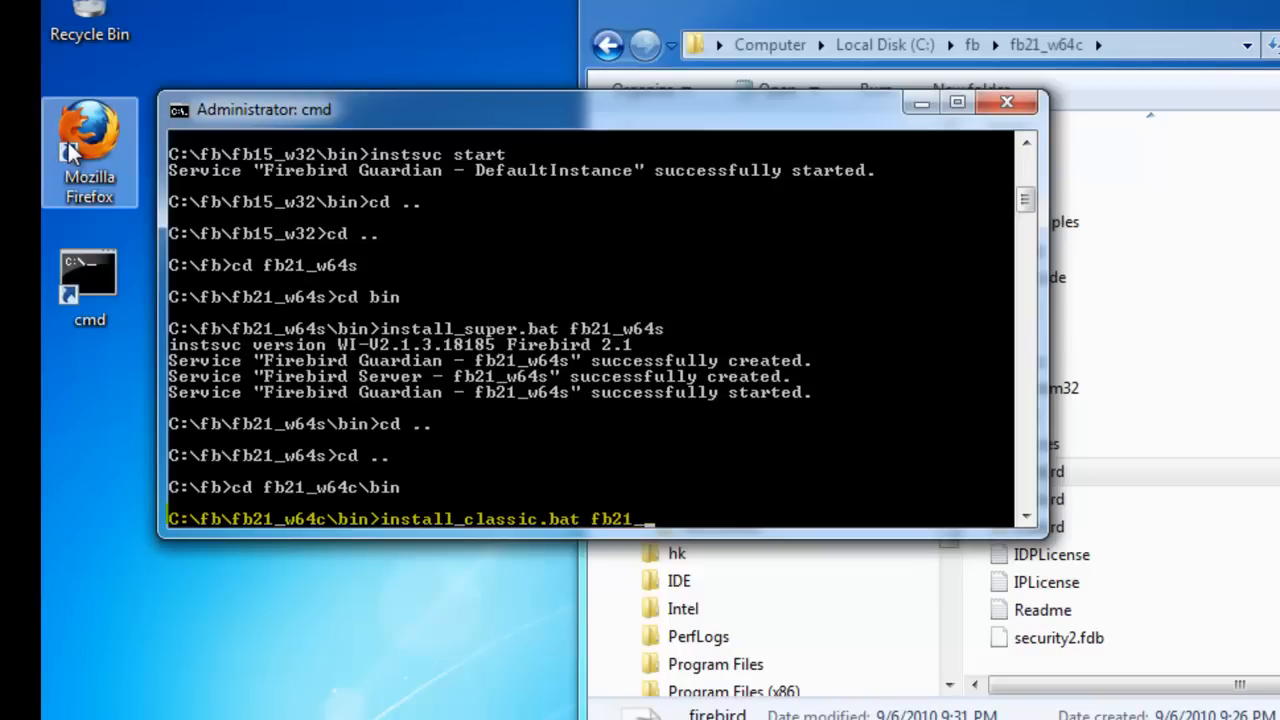
pyautogui.write('_w64c')
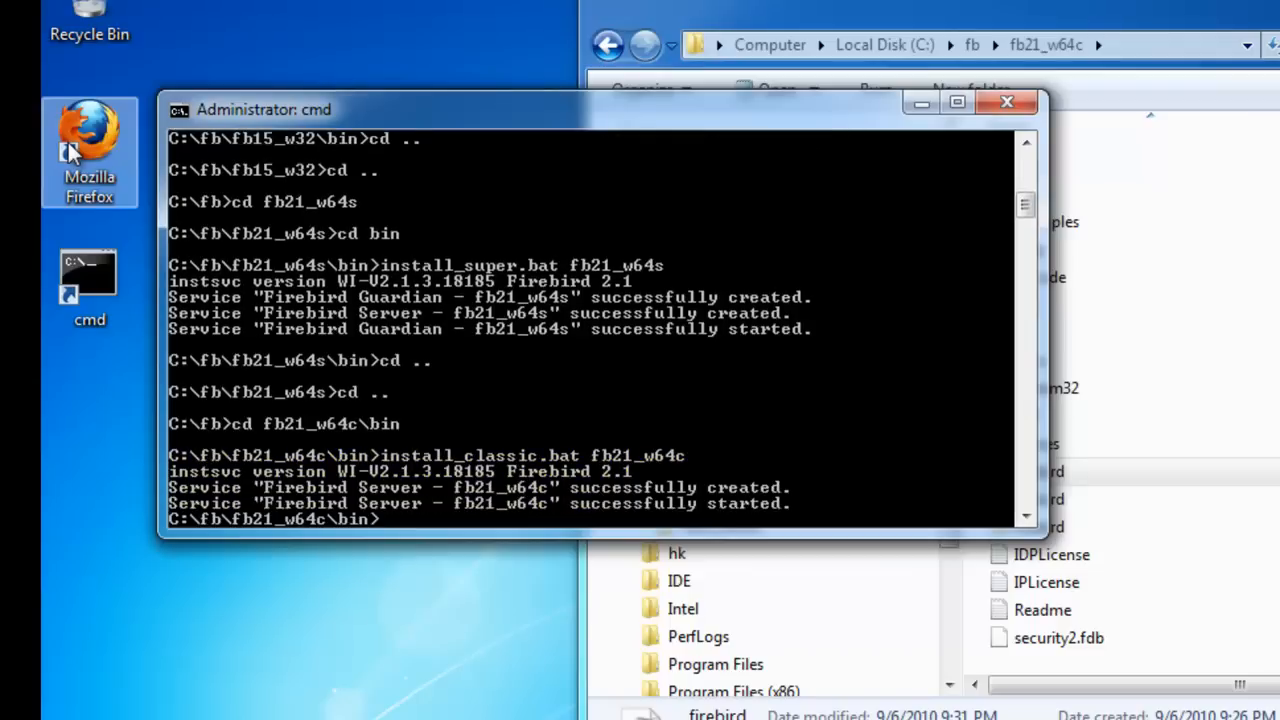
pyautogui.moveTo(472, 500)
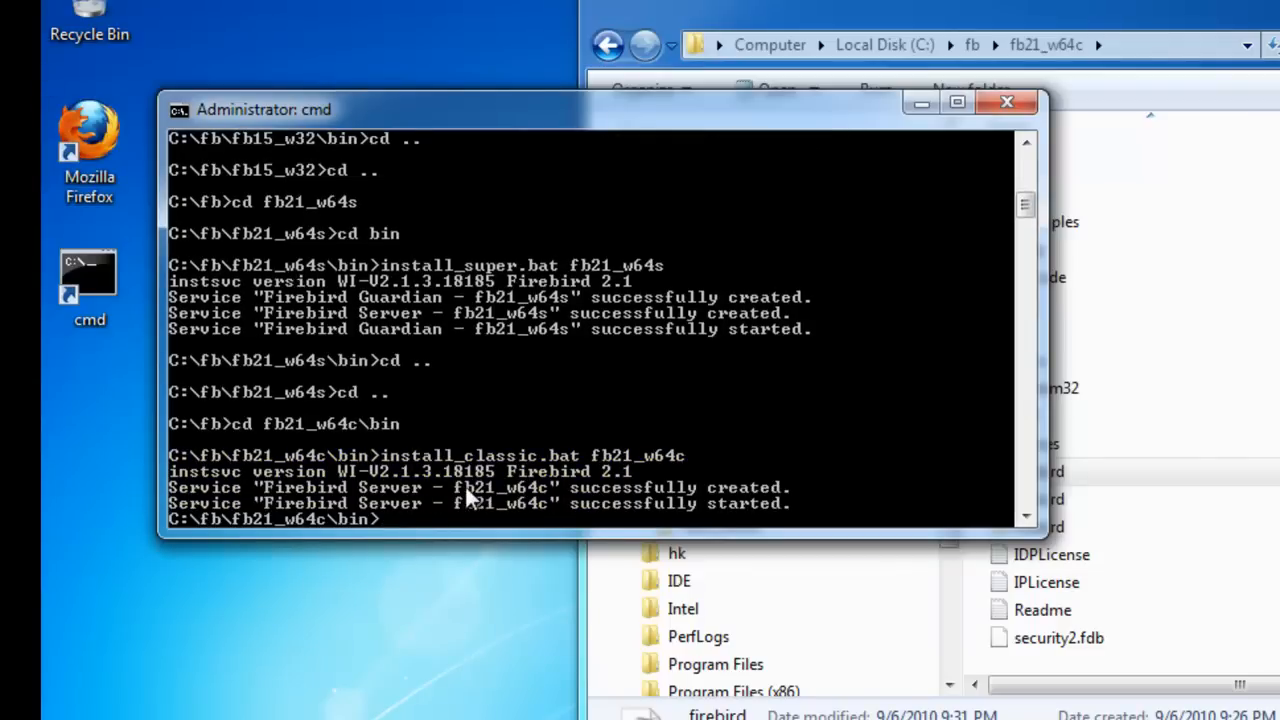
pyautogui.moveTo(424, 318)
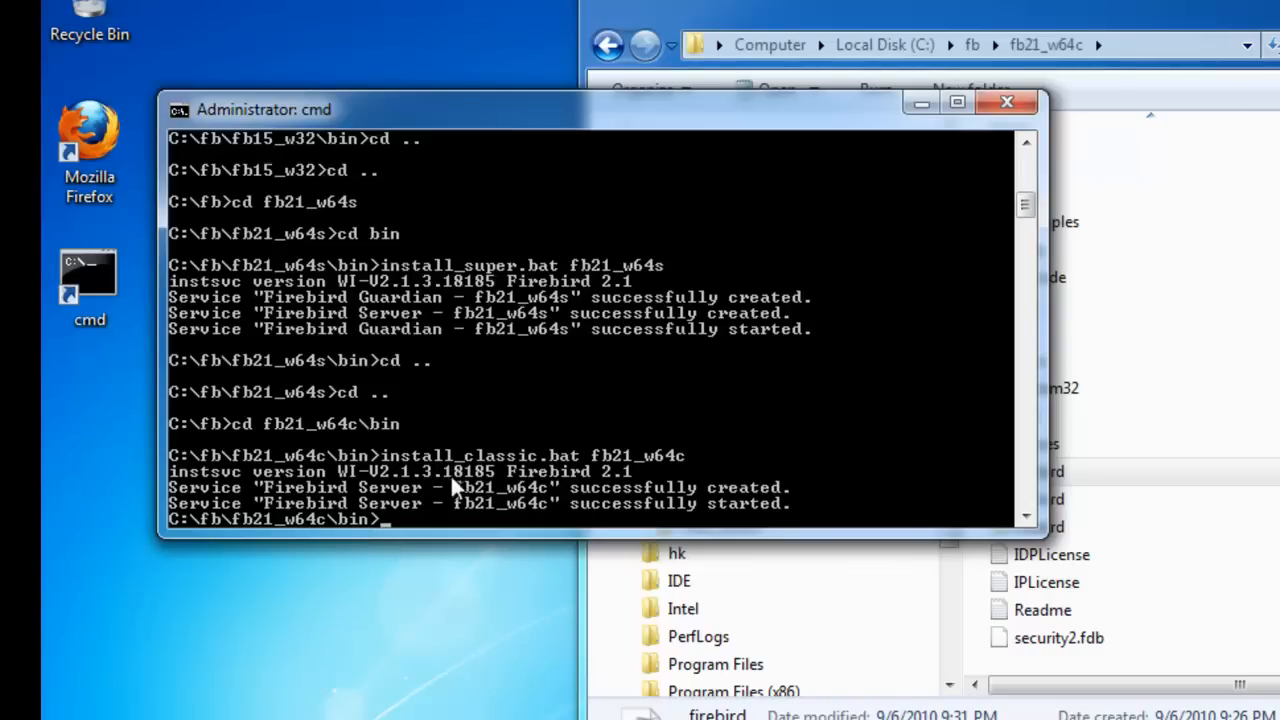
pyautogui.moveTo(438, 498)
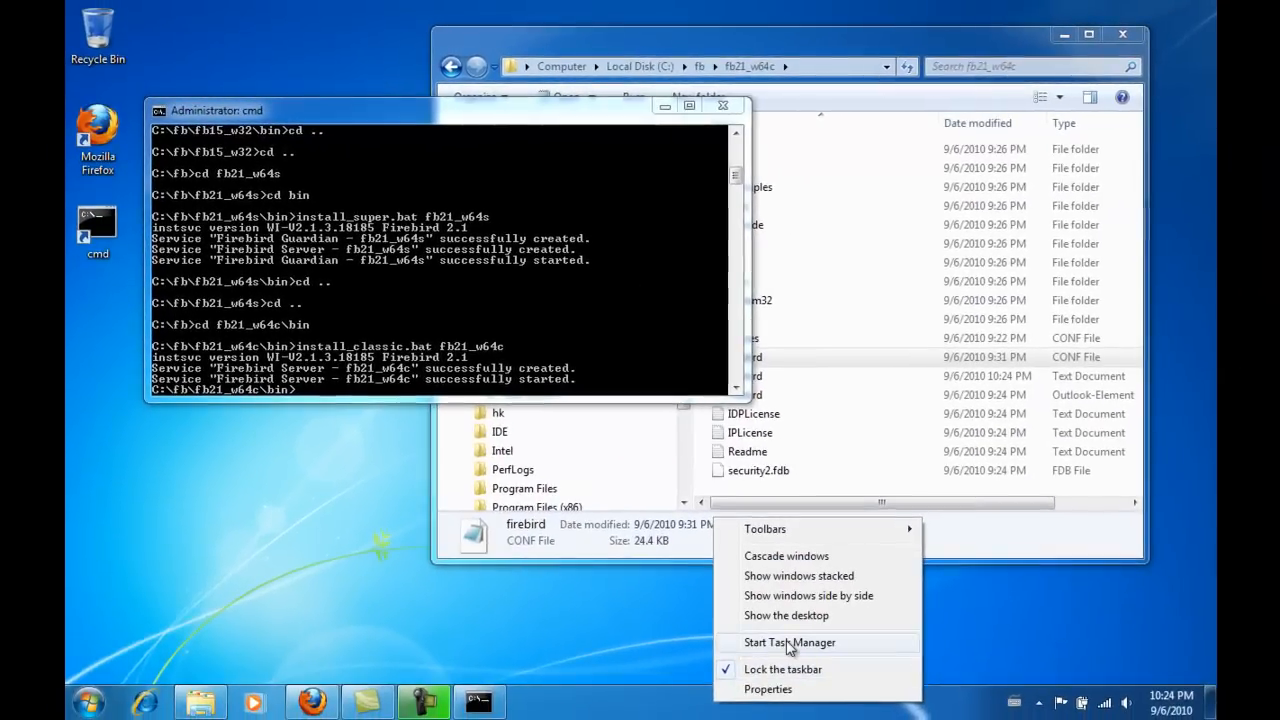
pyautogui.click(788, 642)
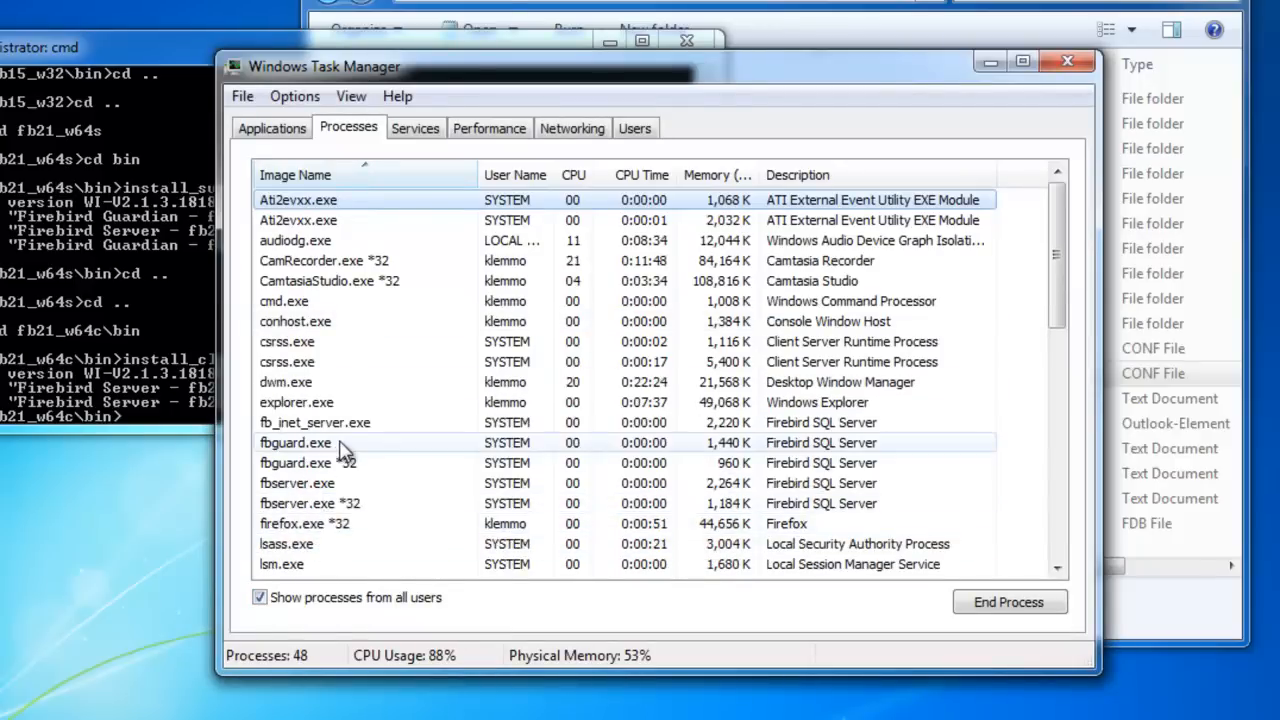
pyautogui.click(316, 422)
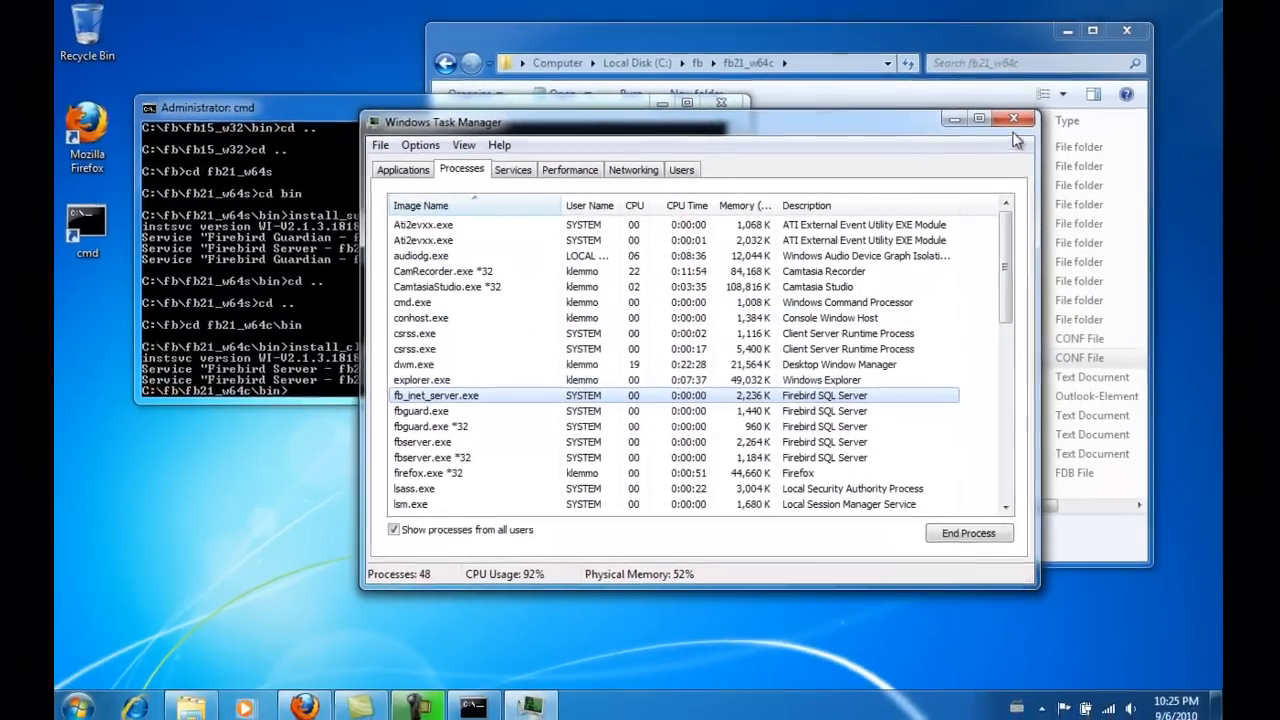
pyautogui.click(1014, 118)
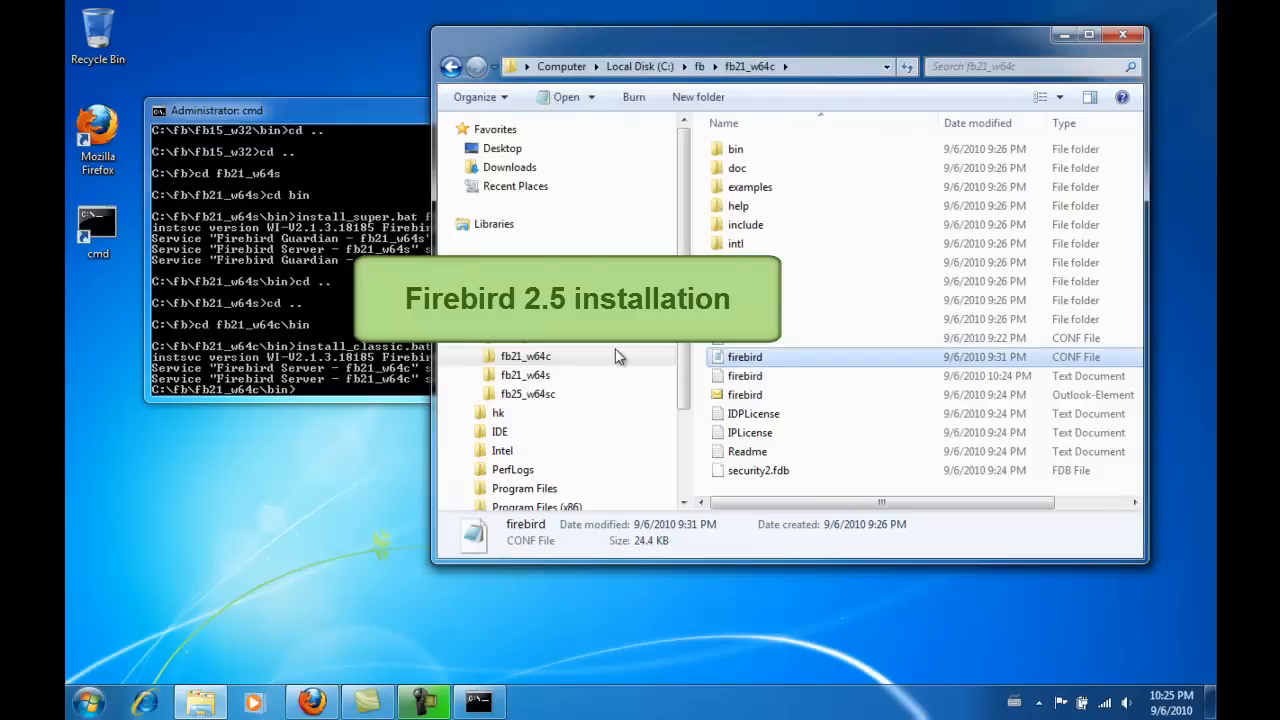
# - Show the fb25_w64sc folder and open its firebird.conf in Notepad
pyautogui.click(528, 392)
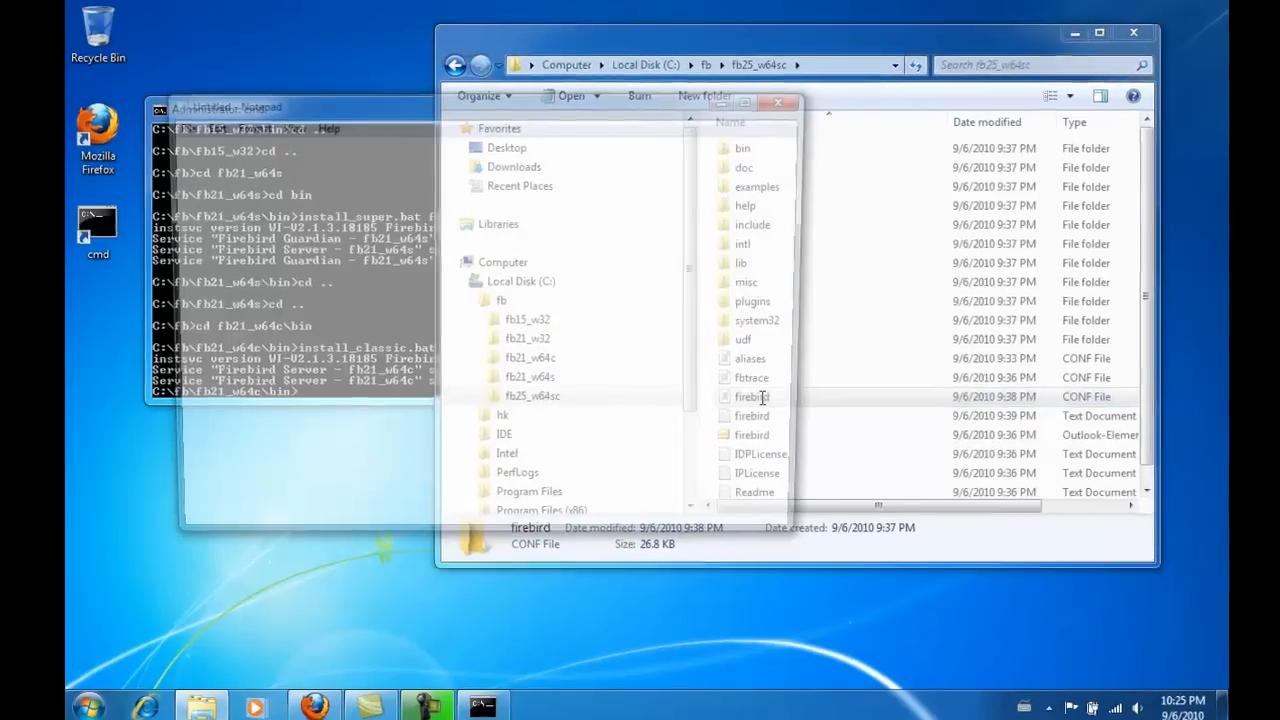
pyautogui.doubleClick(752, 396)
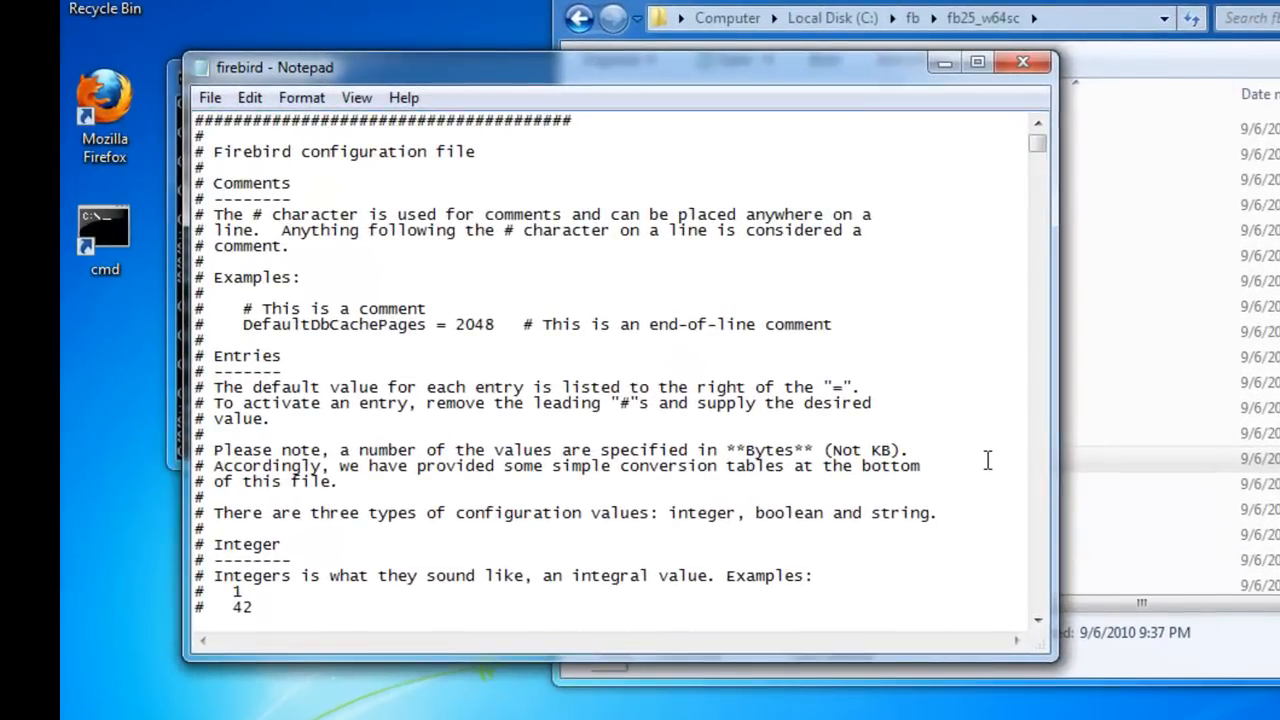
# - Search the fb25_w64sc firebird.conf for 30 to locate the port setting to change
pyautogui.click(628, 312)
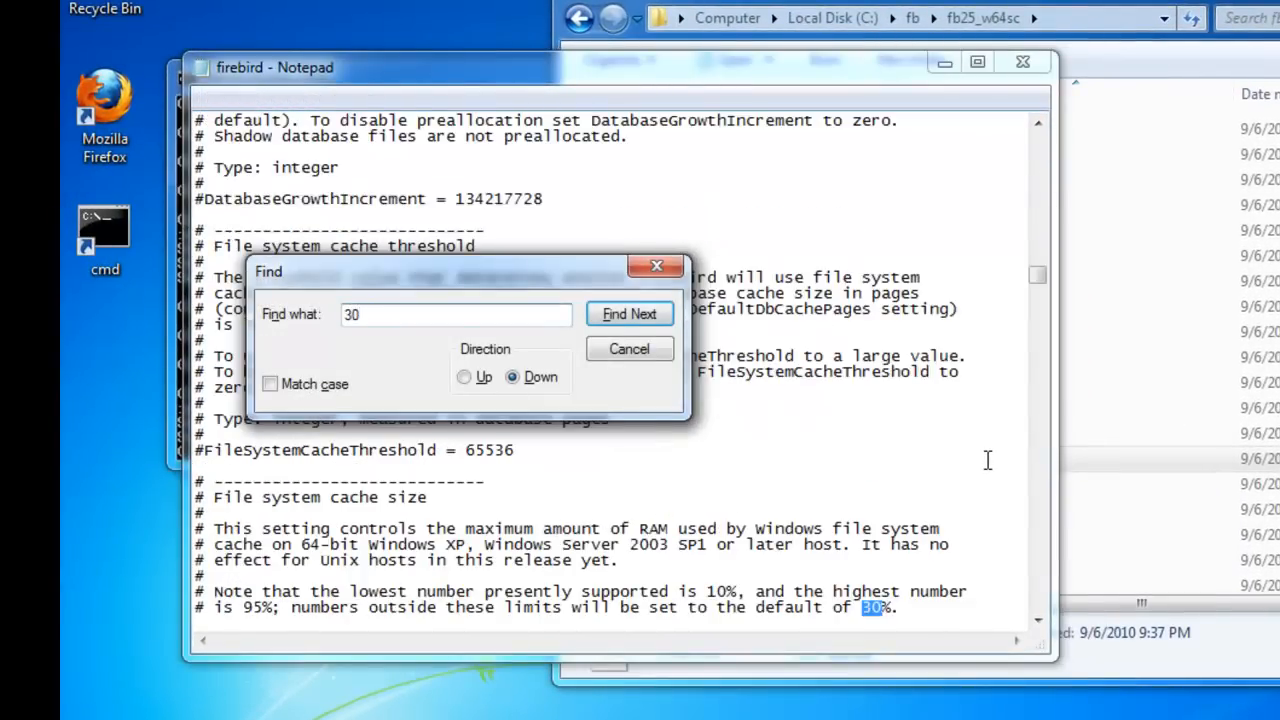
pyautogui.click(628, 312)
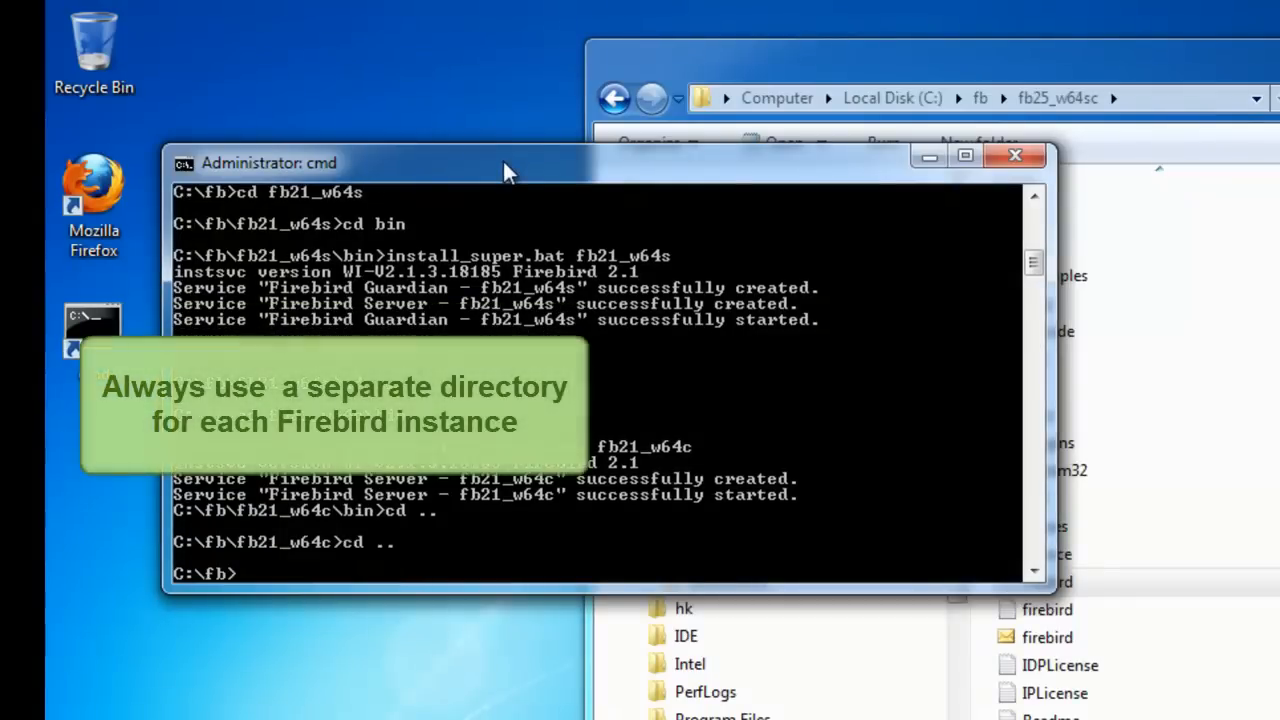
# - Run the SuperClassic install batch with instance name fb25_w64sc from its bin folder
pyautogui.write('cd fb25_w64sc')
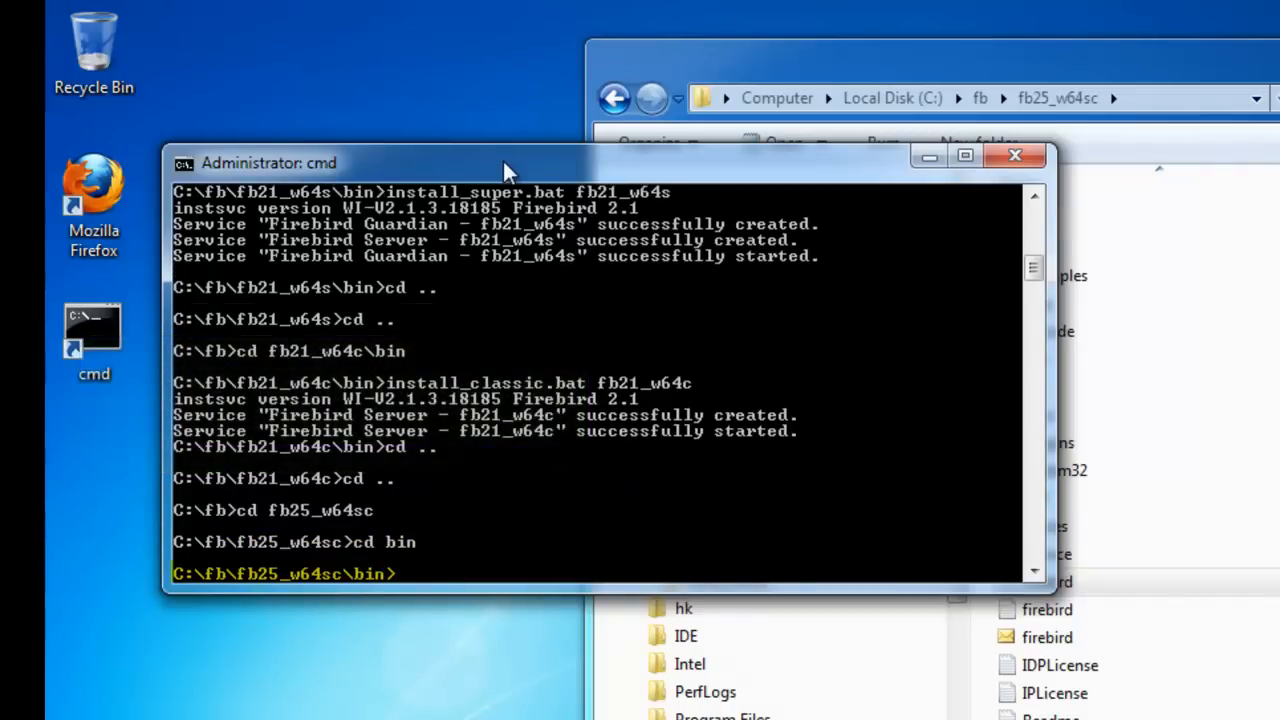
pyautogui.write('install_super.bat')
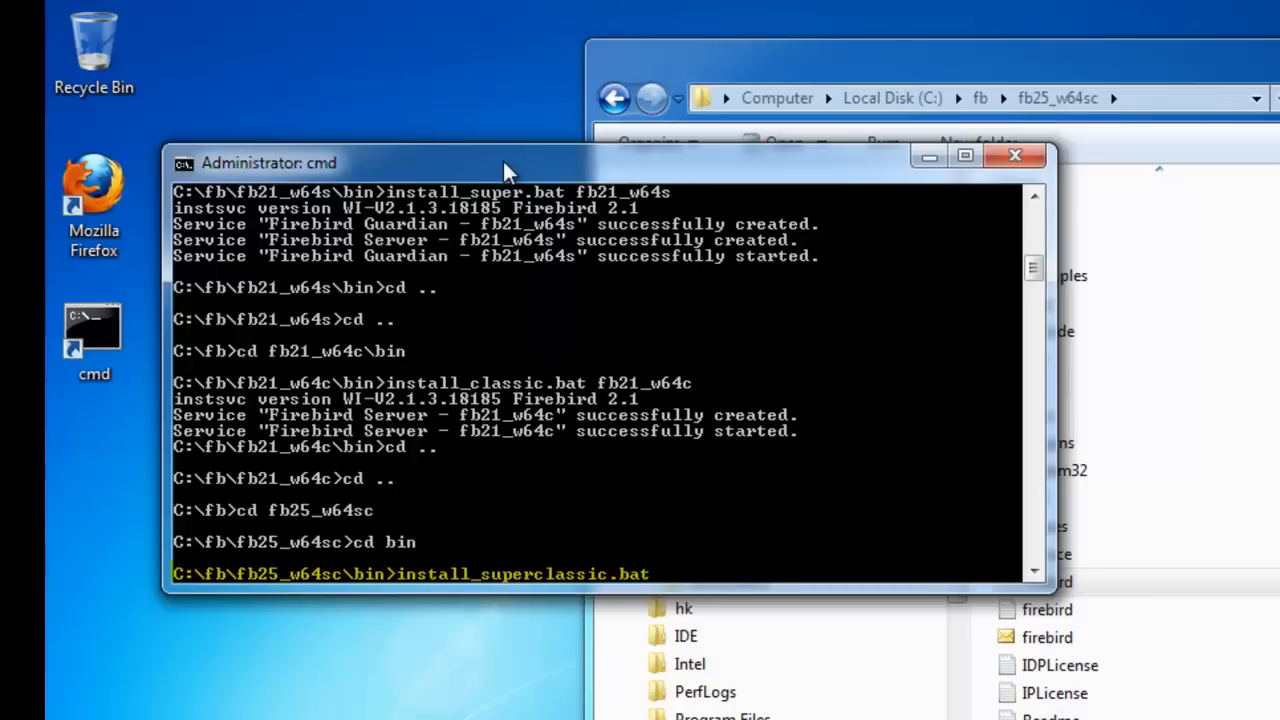
pyautogui.write('fb25_')
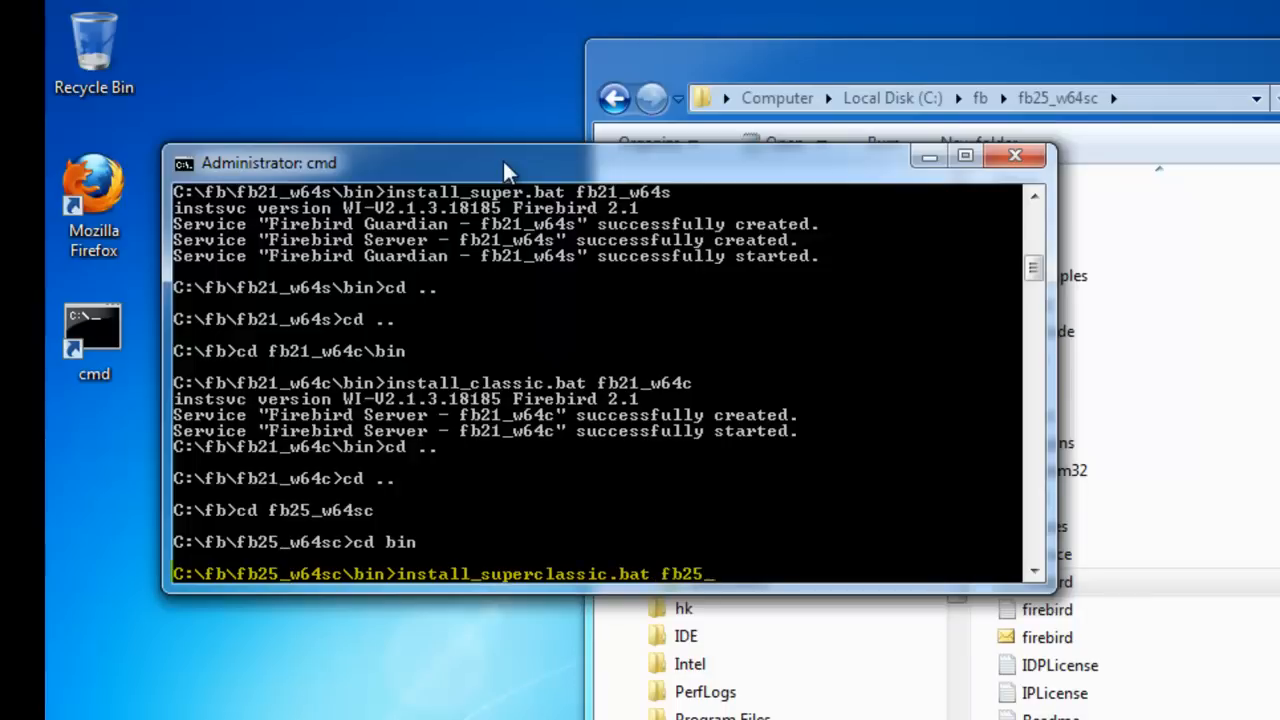
pyautogui.write('w64')
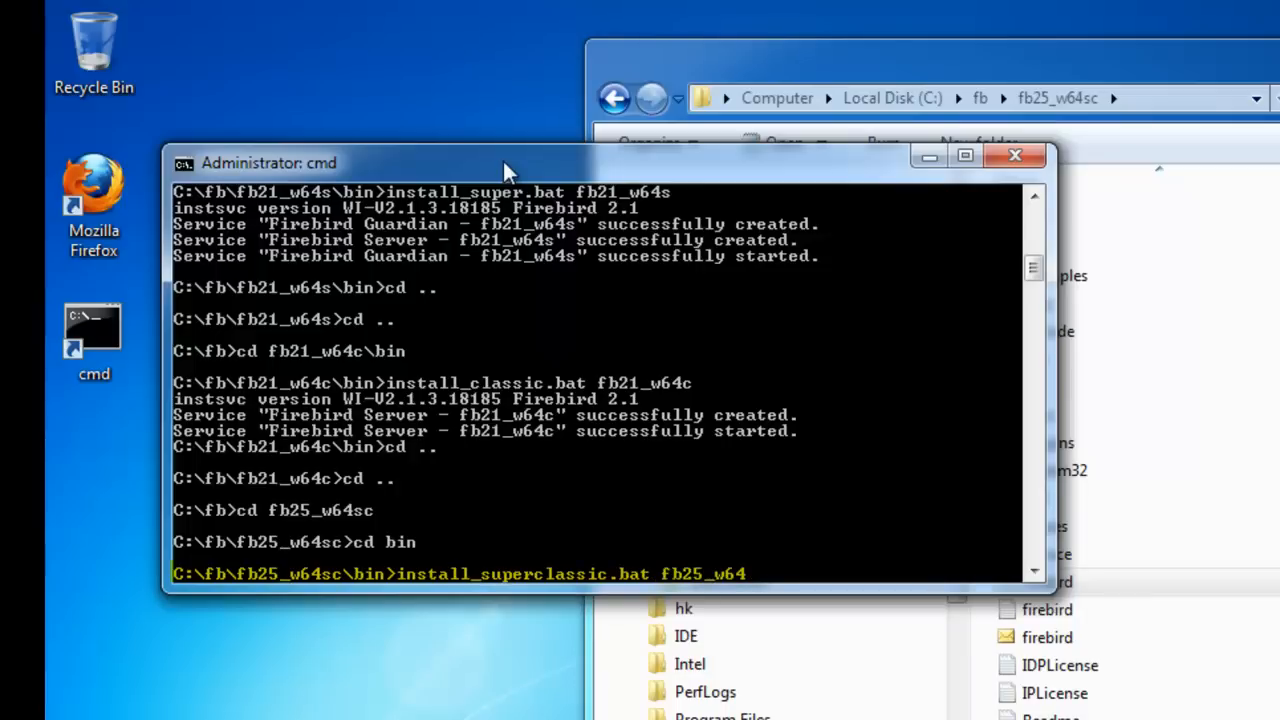
pyautogui.write('sc')
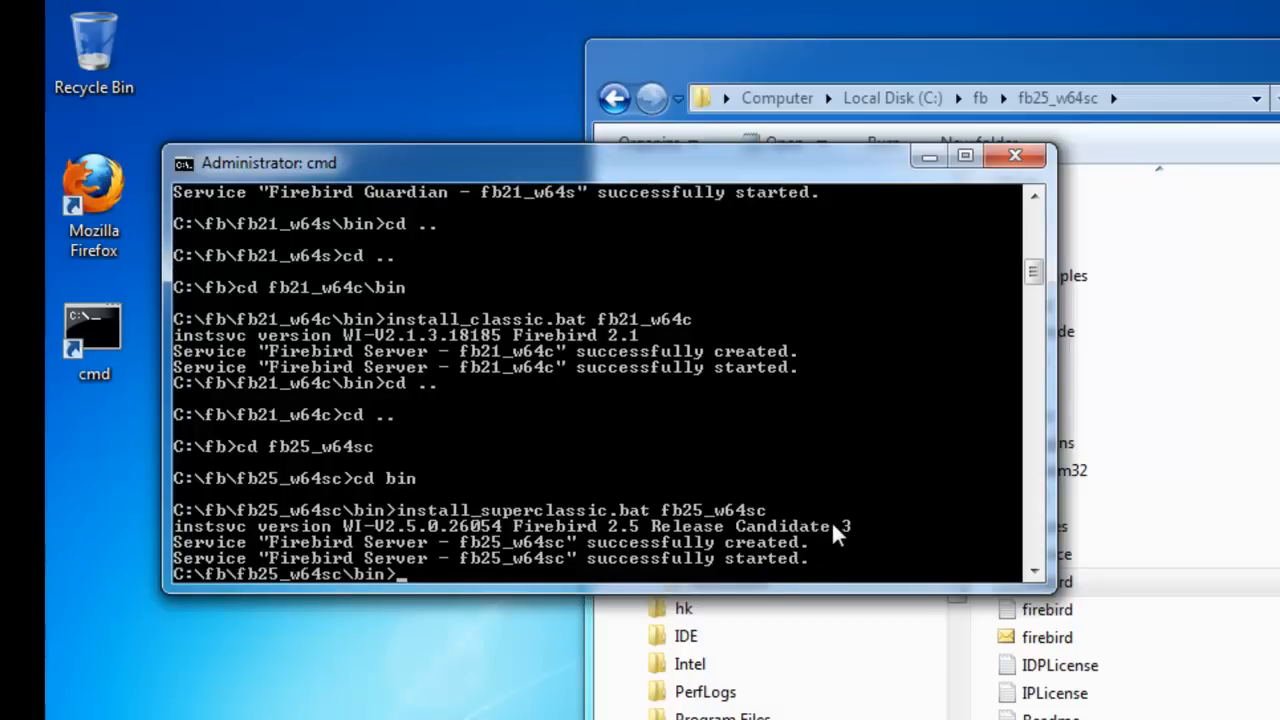
pyautogui.moveTo(696, 558)
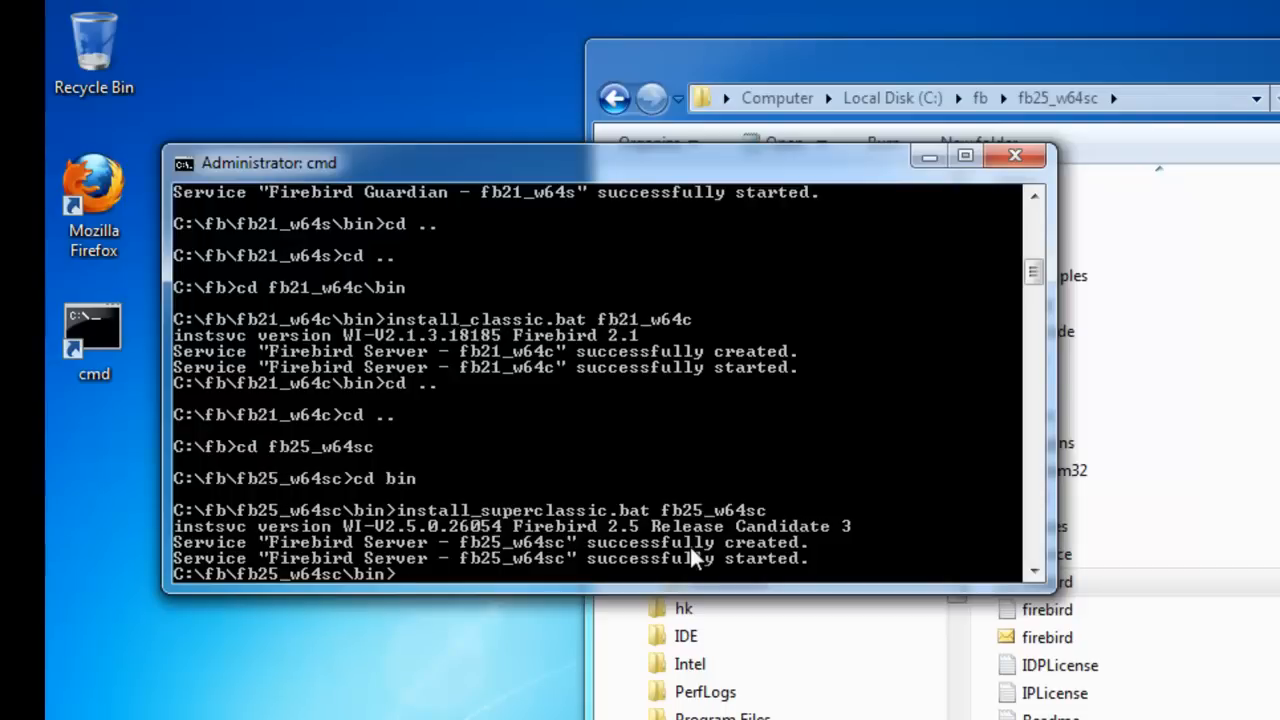
pyautogui.moveTo(838, 542)
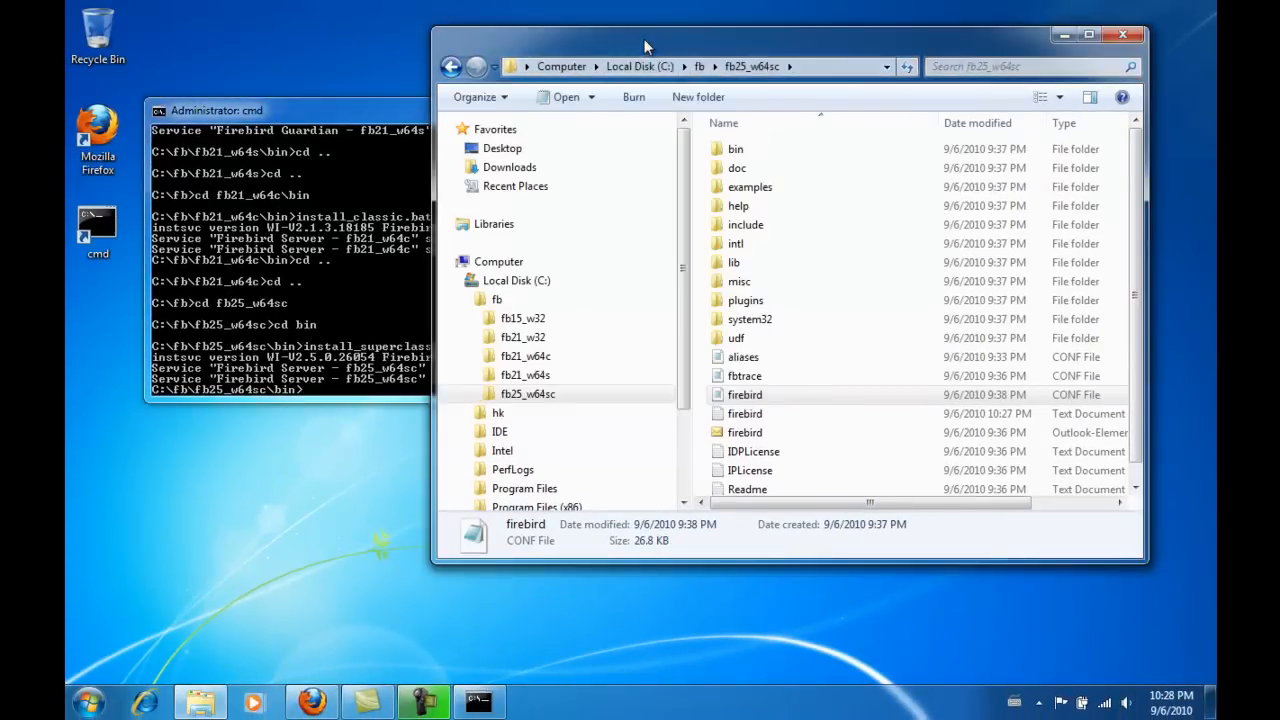
# - Review the Services list for started Firebird Guardian and Server instances, then close Computer Management
pyautogui.rightClick(498, 260)
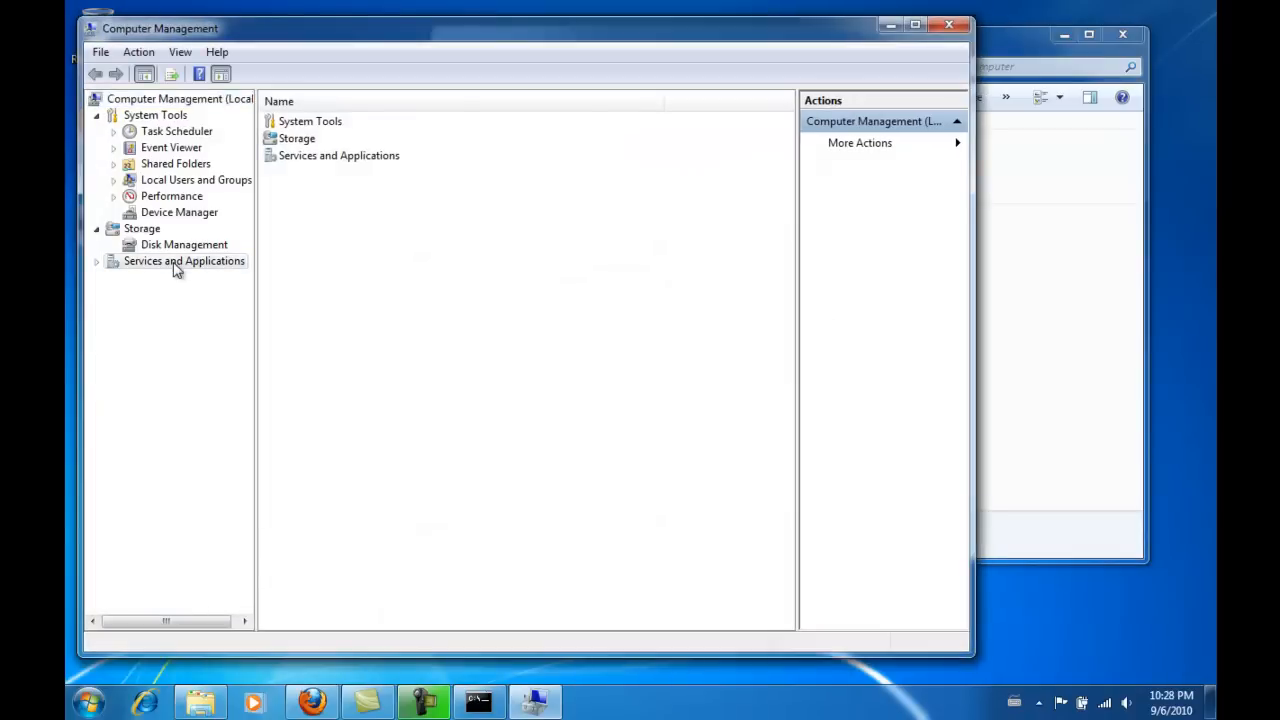
pyautogui.click(184, 260)
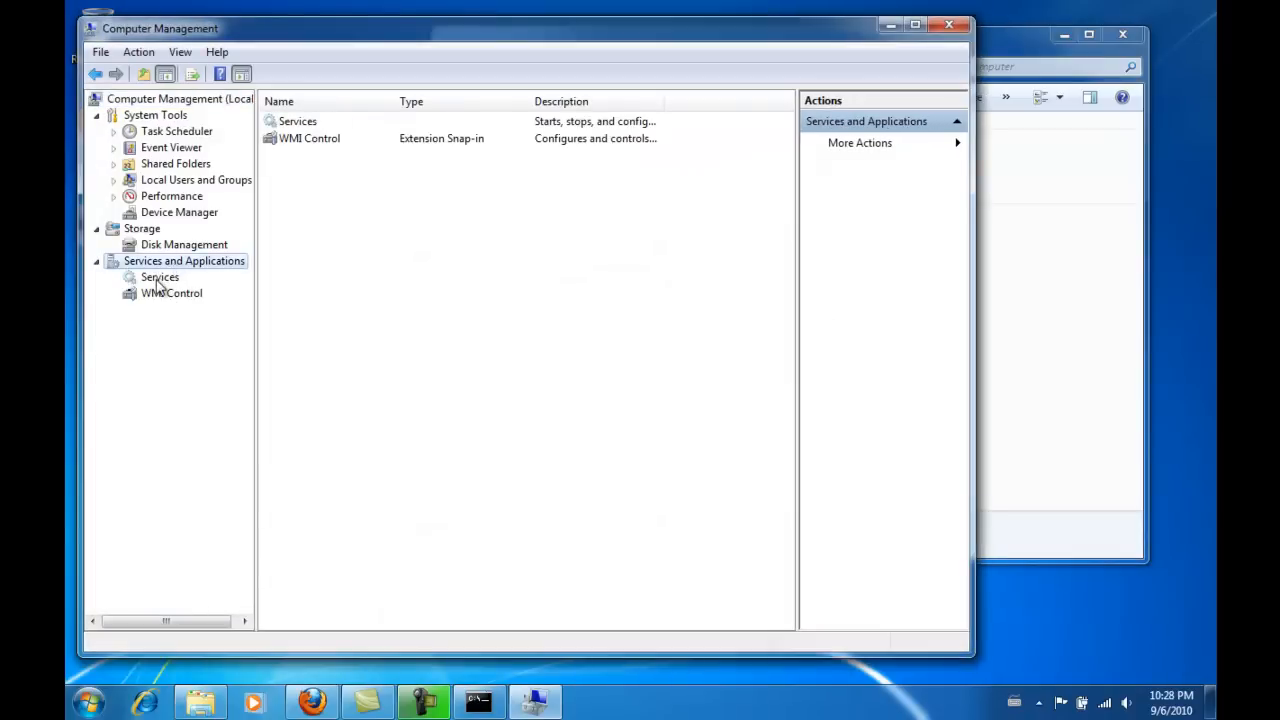
pyautogui.doubleClick(160, 276)
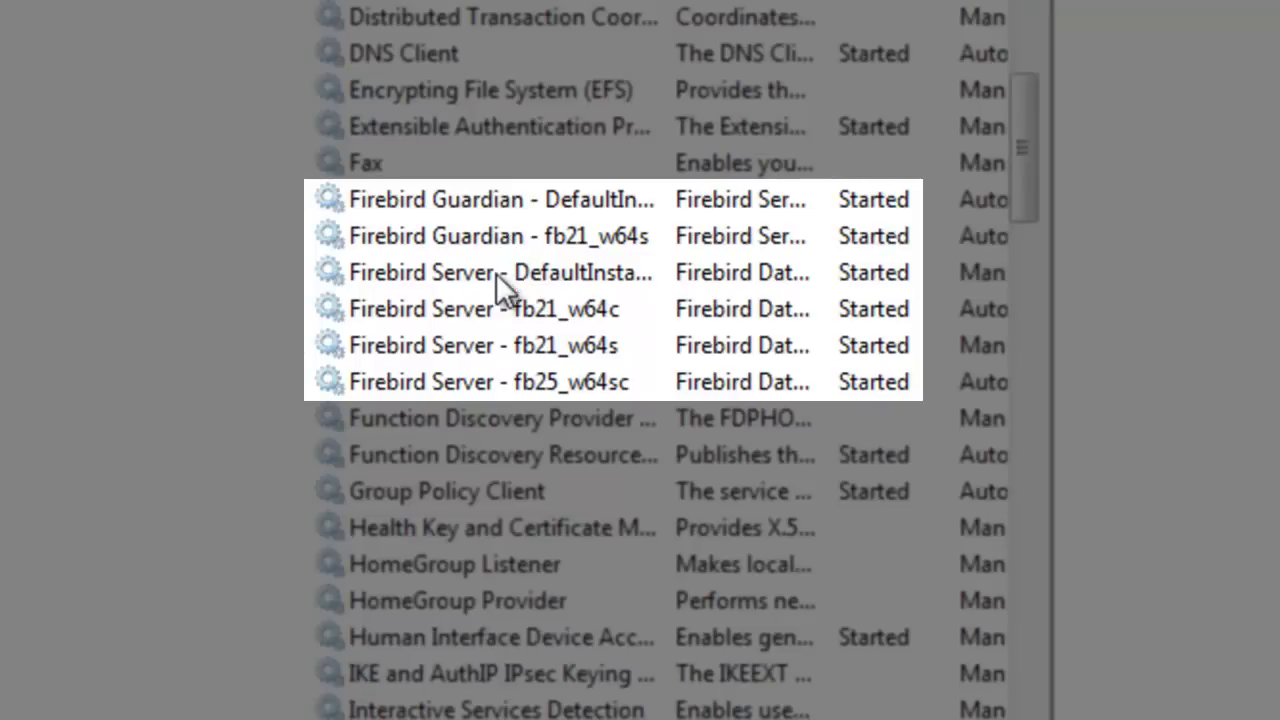
pyautogui.moveTo(520, 390)
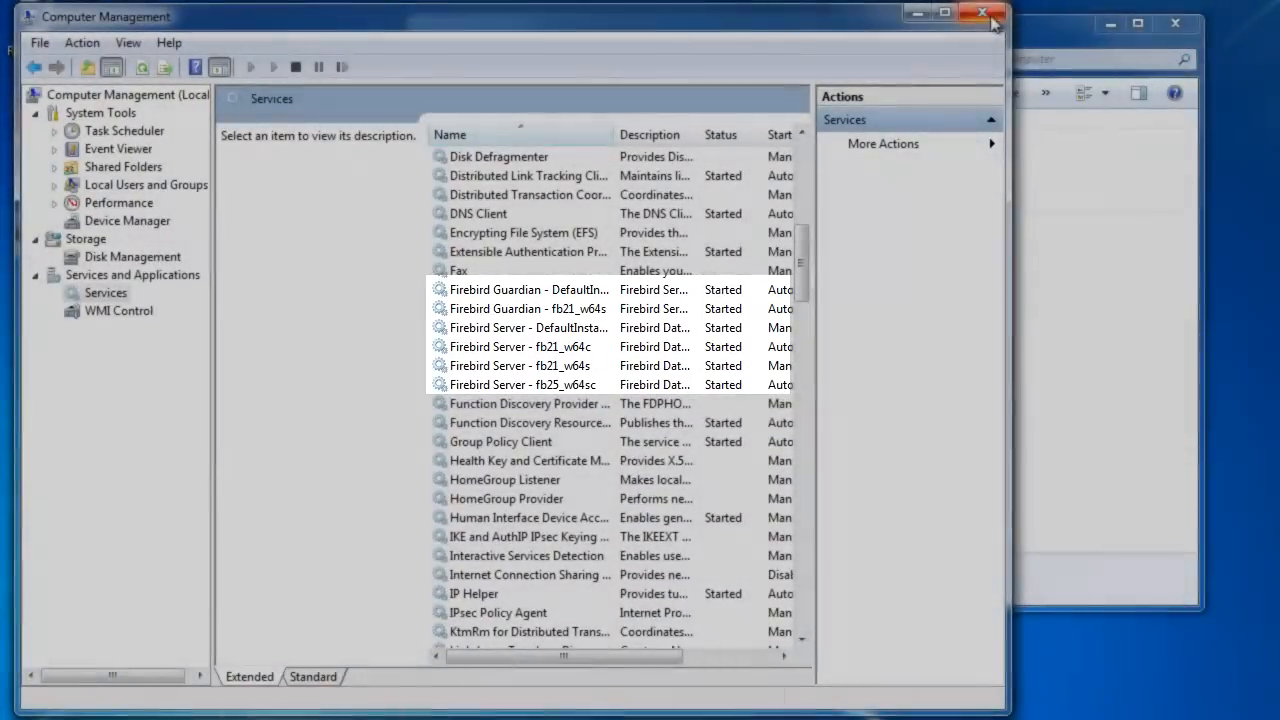
pyautogui.click(984, 12)
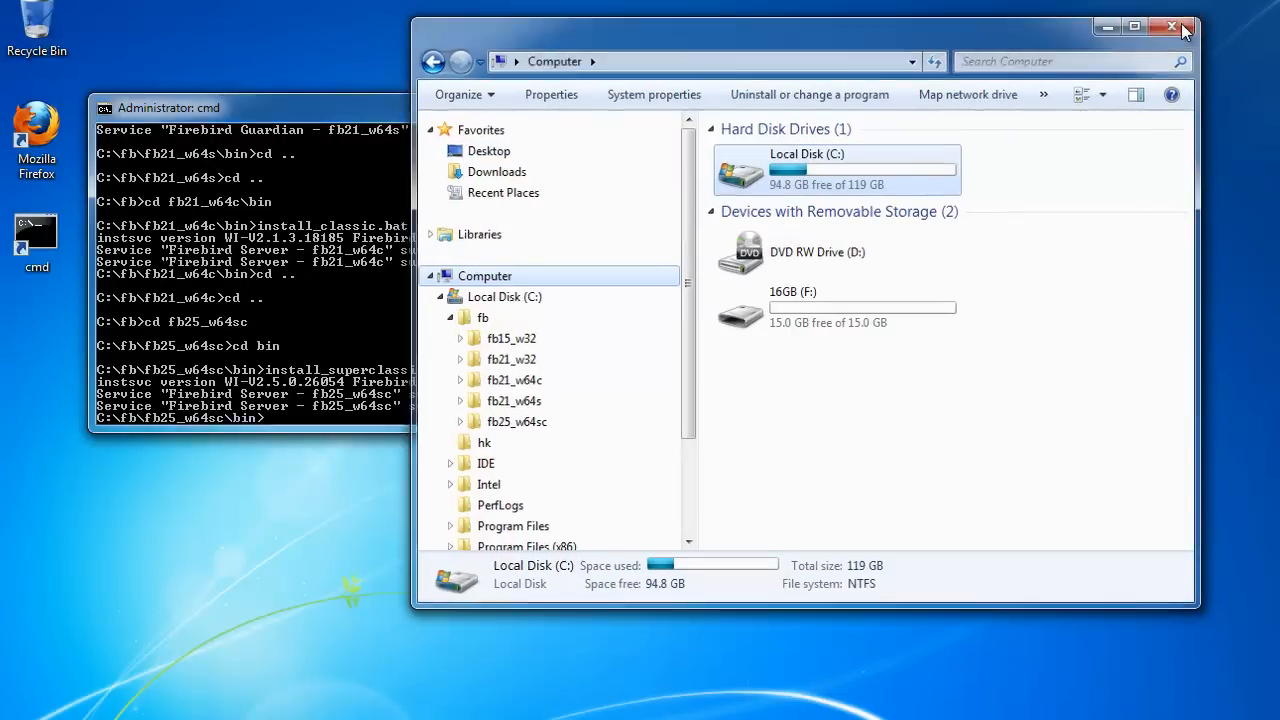
# - Close the Explorer window, leaving only Command Prompt on the desktop
pyautogui.click(1174, 26)
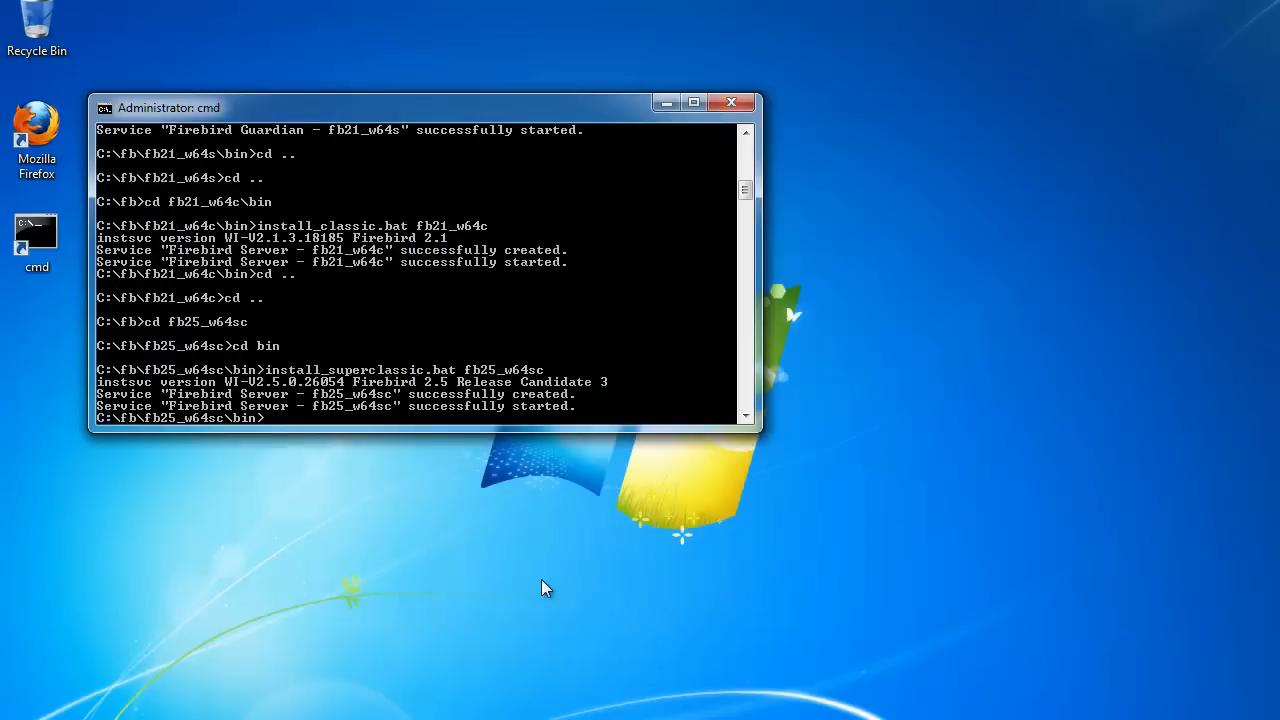
pyautogui.moveTo(388, 586)
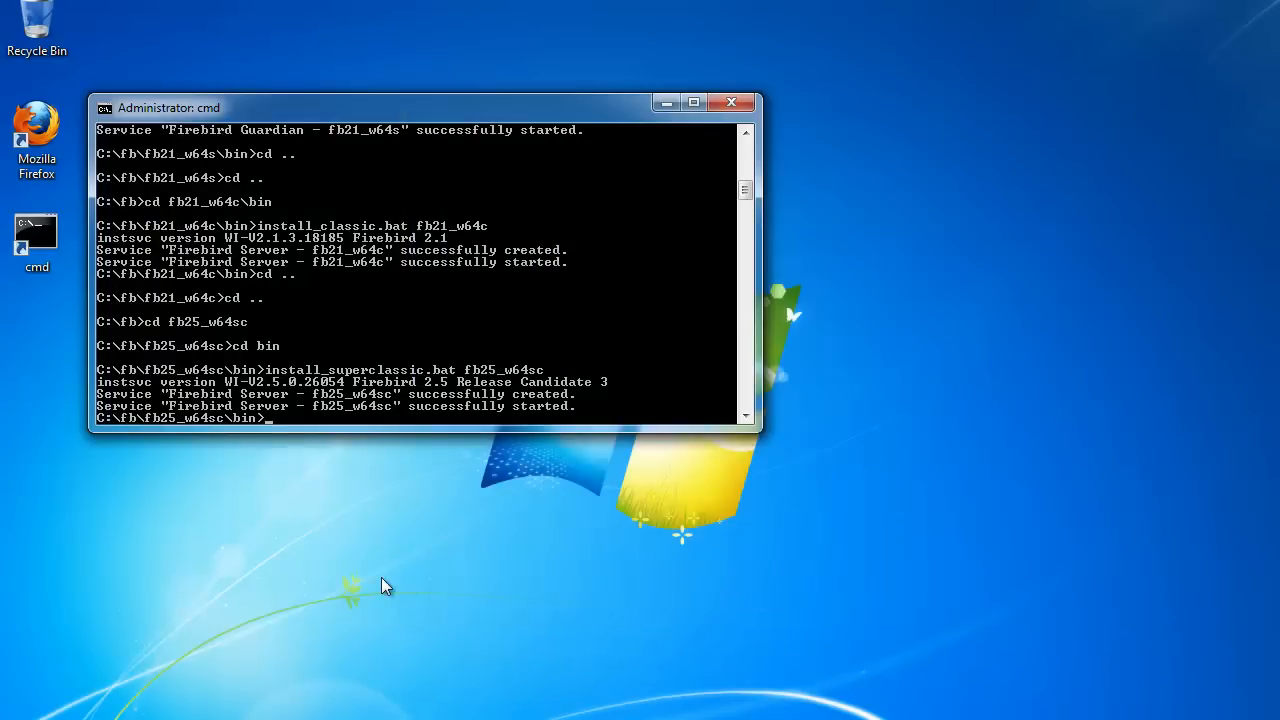